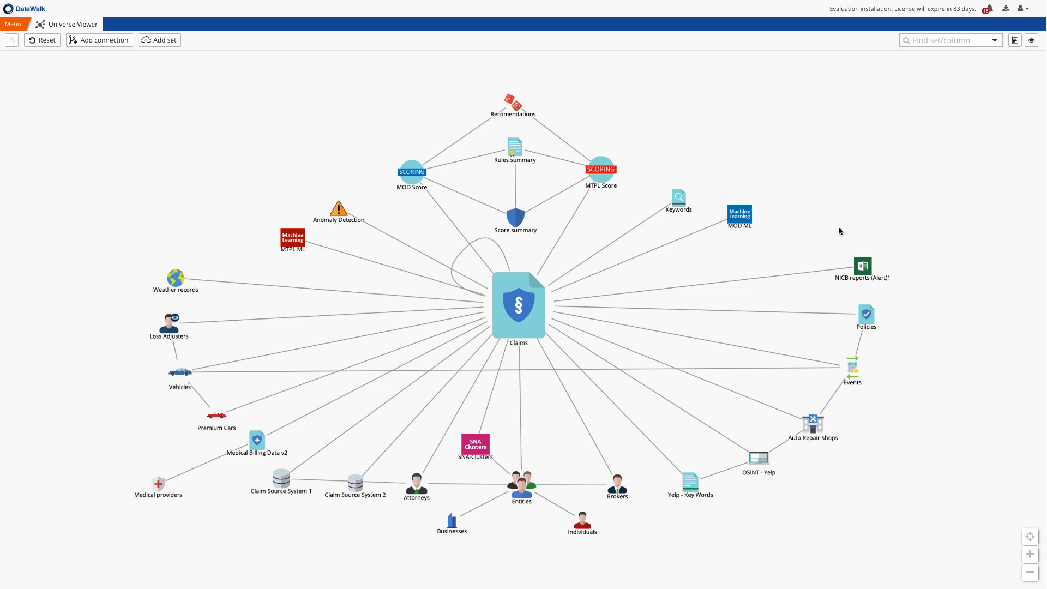
pyautogui.moveTo(345, 151)
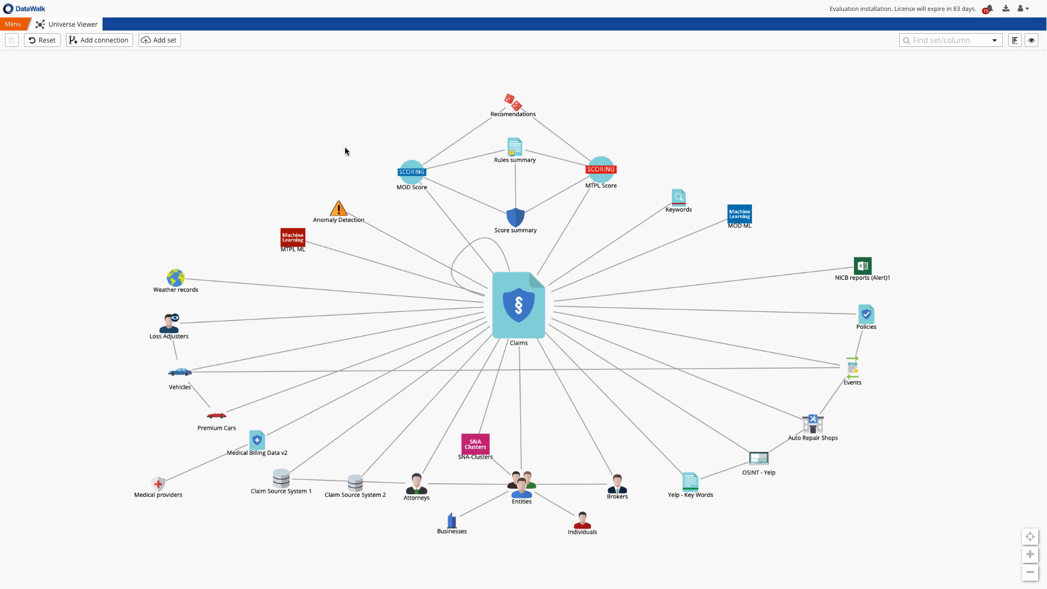
pyautogui.moveTo(610, 449)
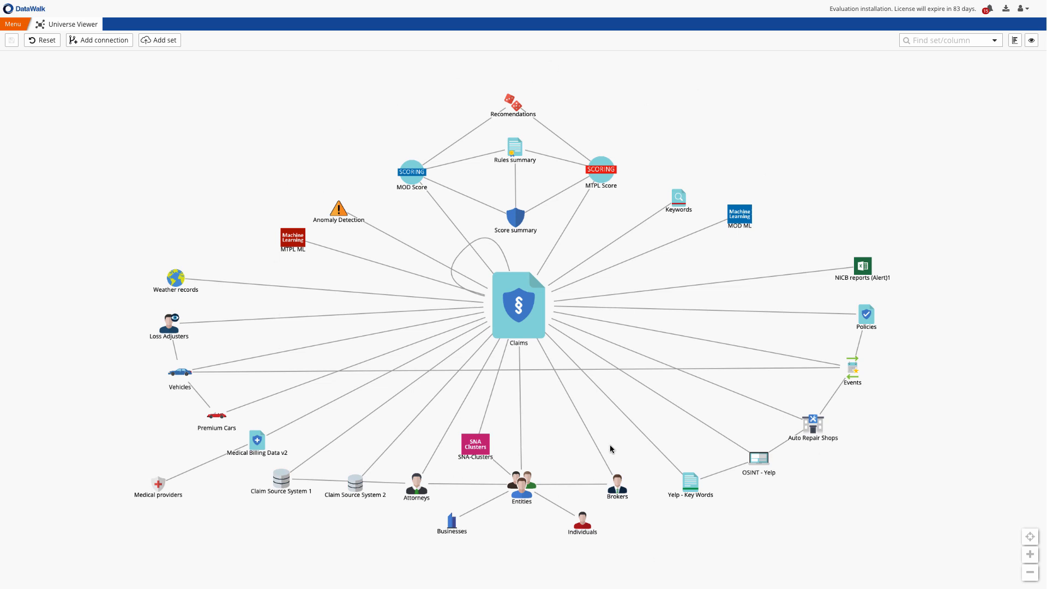
pyautogui.moveTo(538, 301)
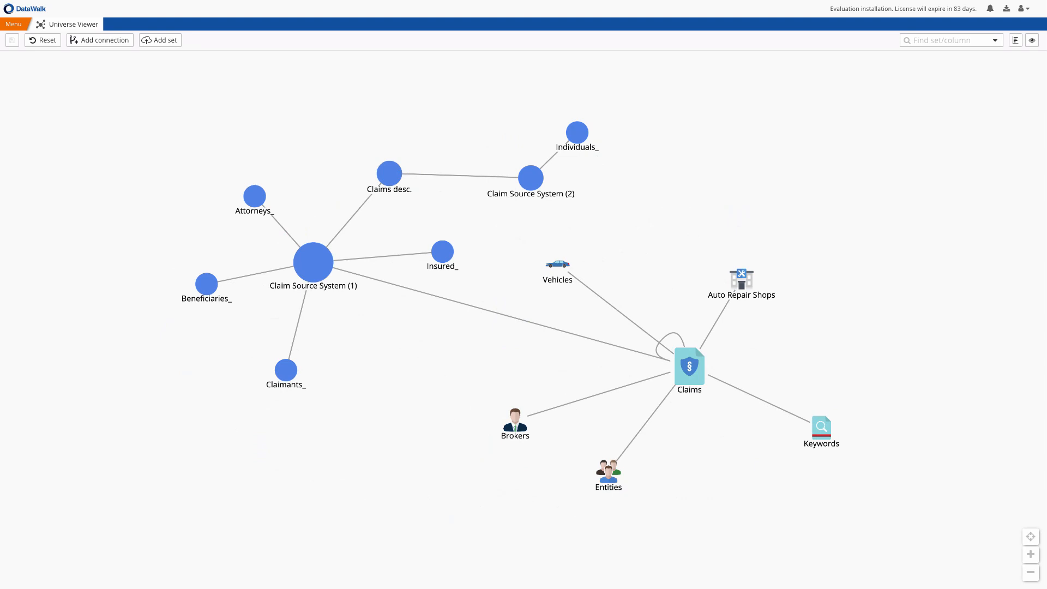
# Open the Claims records table, browse its advanced data-correctness transform options, then close it.
pyautogui.click(688, 367)
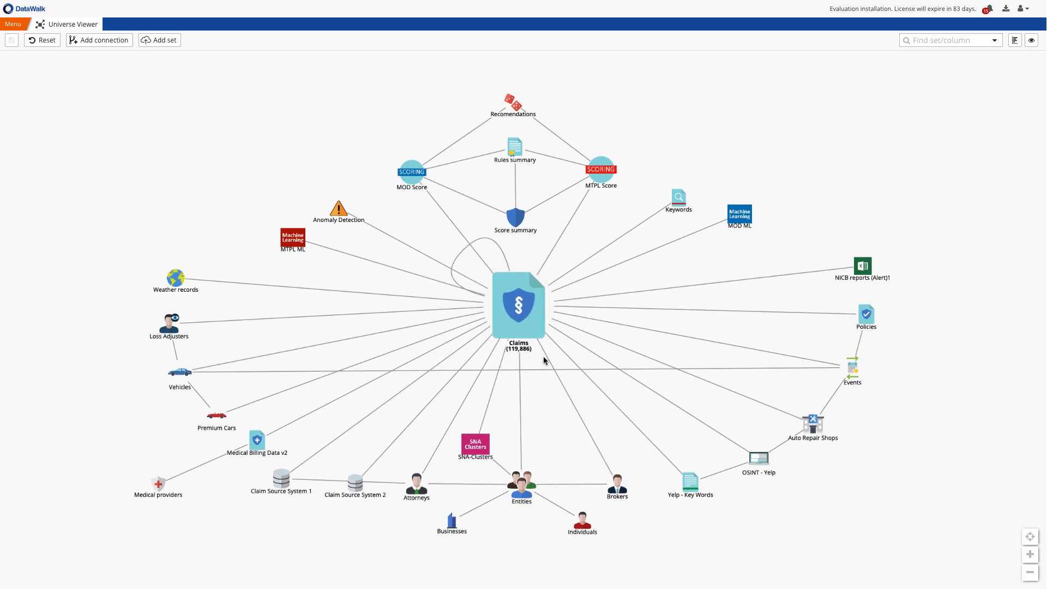
pyautogui.doubleClick(518, 306)
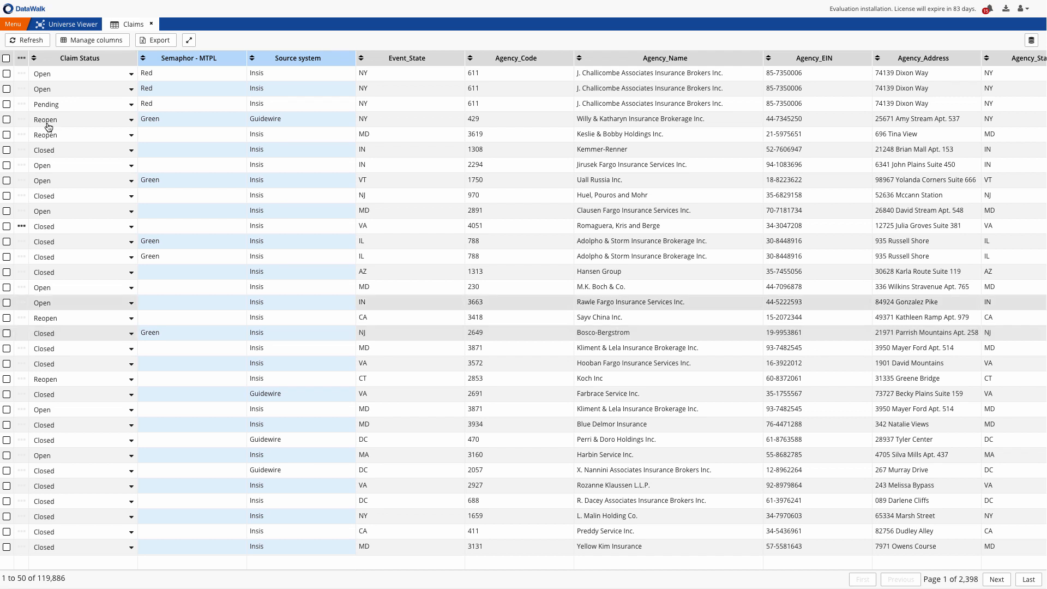
pyautogui.moveTo(97, 47)
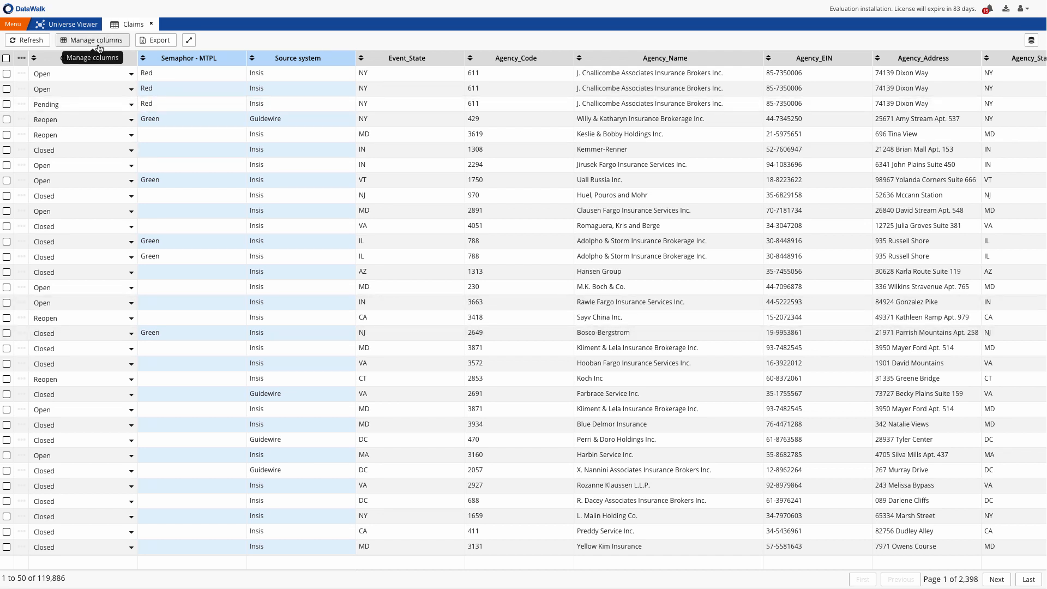
pyautogui.click(1031, 40)
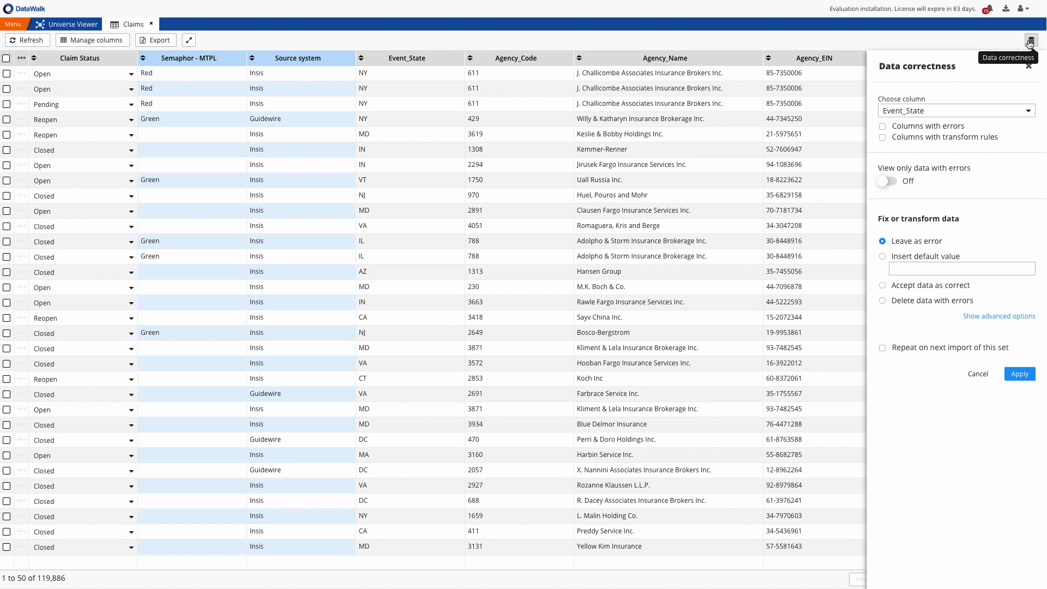
pyautogui.click(999, 316)
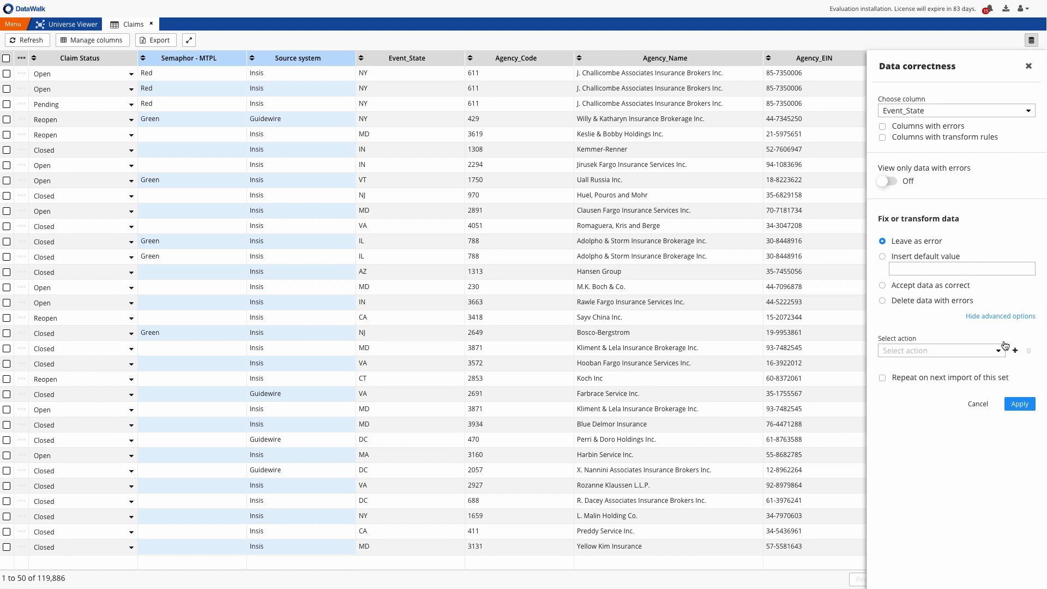
pyautogui.click(940, 350)
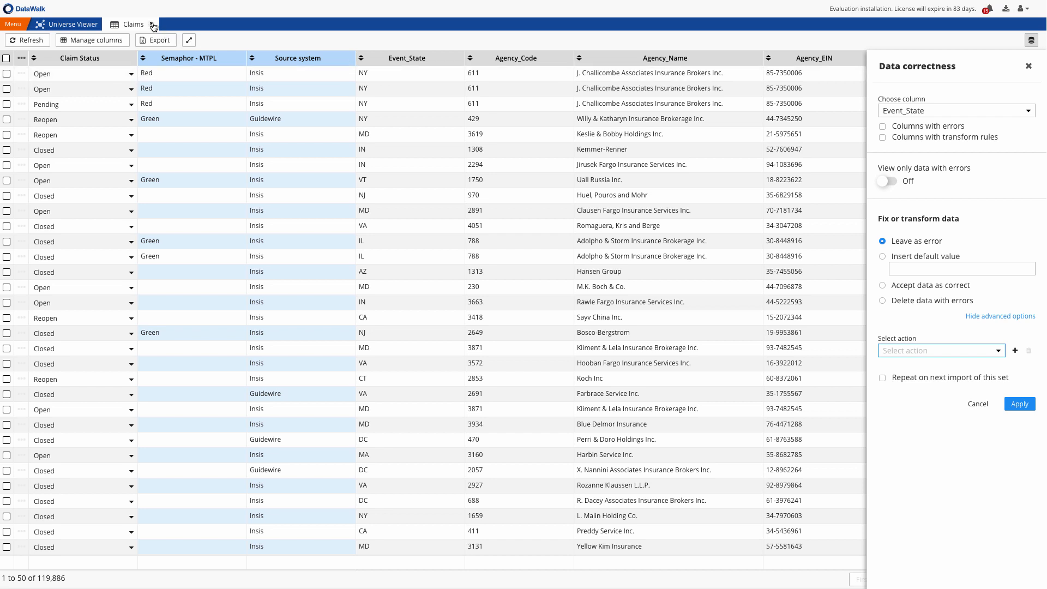
pyautogui.click(73, 24)
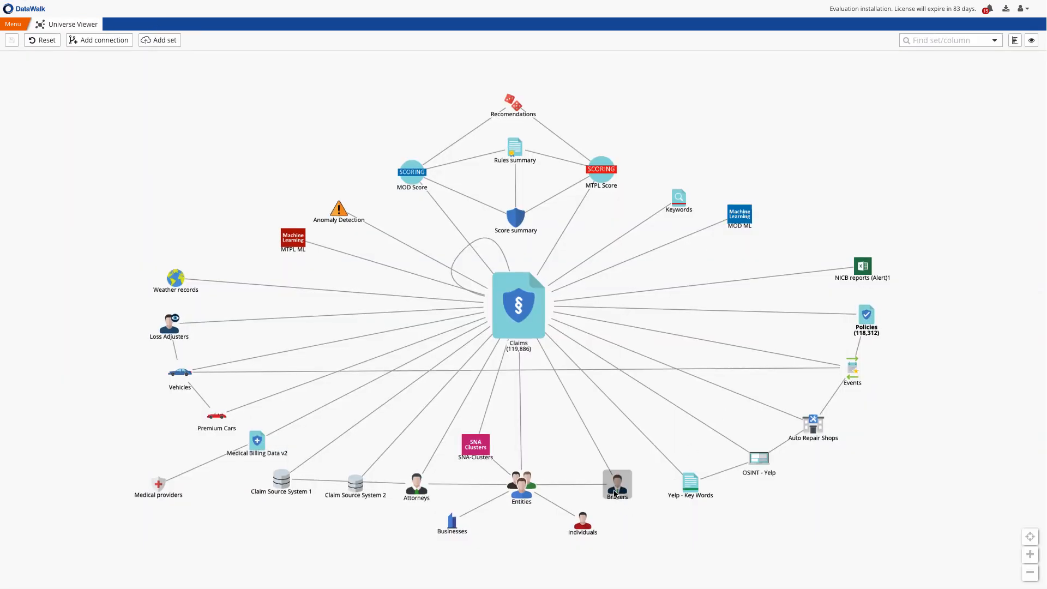
# Show Brokers (19,142) and Entities (242,511) counts, then view and close the Score summary table.
pyautogui.click(522, 483)
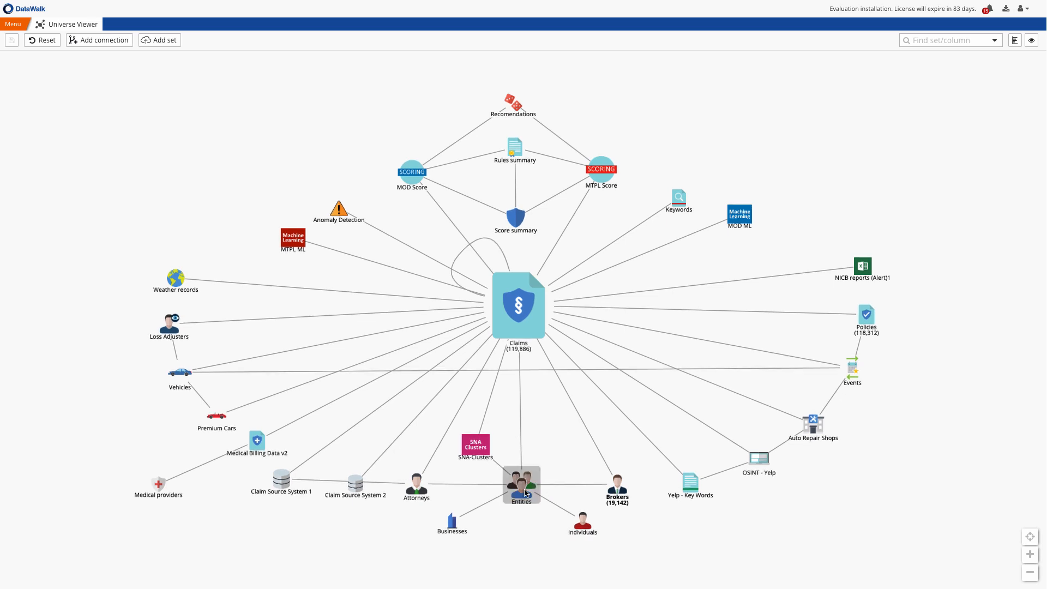
pyautogui.click(521, 485)
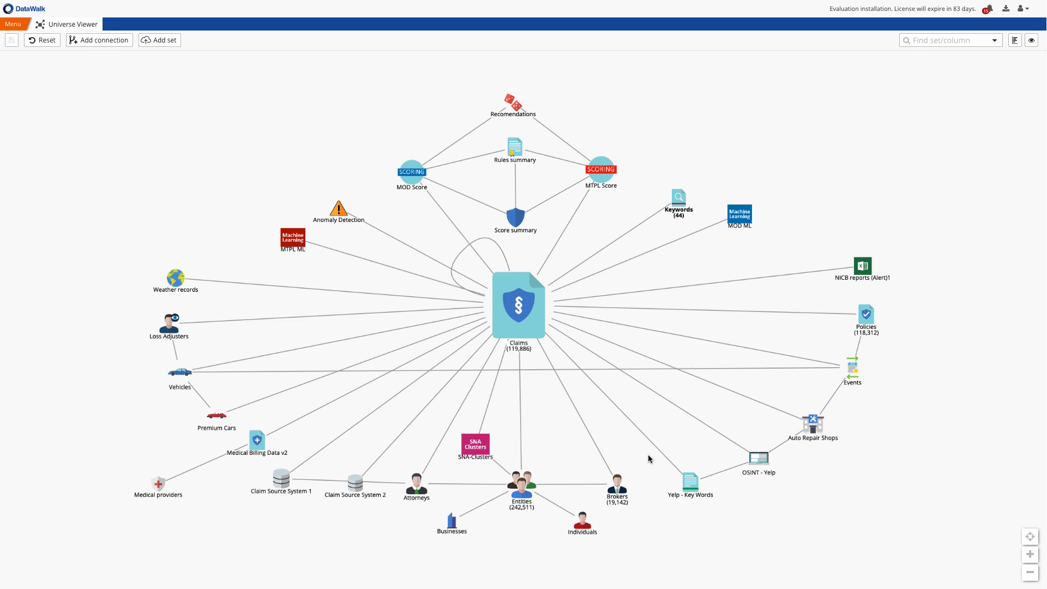
pyautogui.moveTo(781, 443)
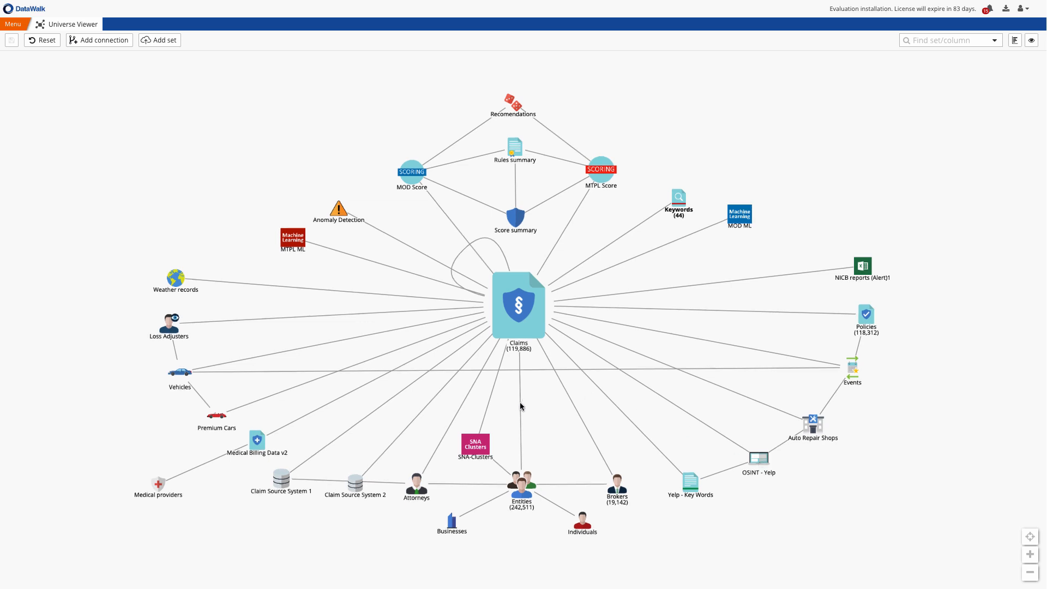
pyautogui.moveTo(556, 440)
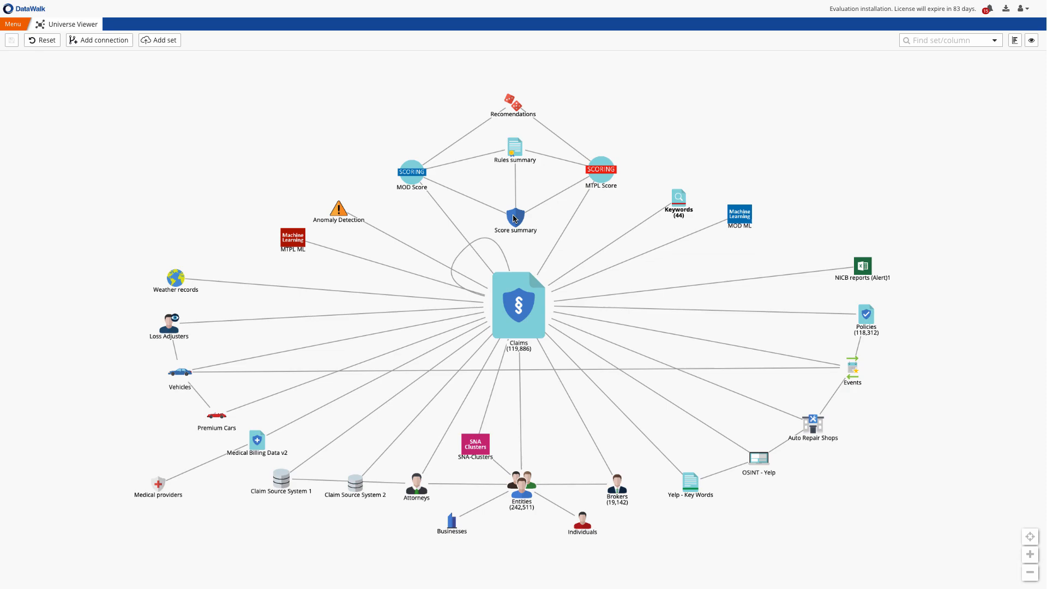
pyautogui.doubleClick(515, 216)
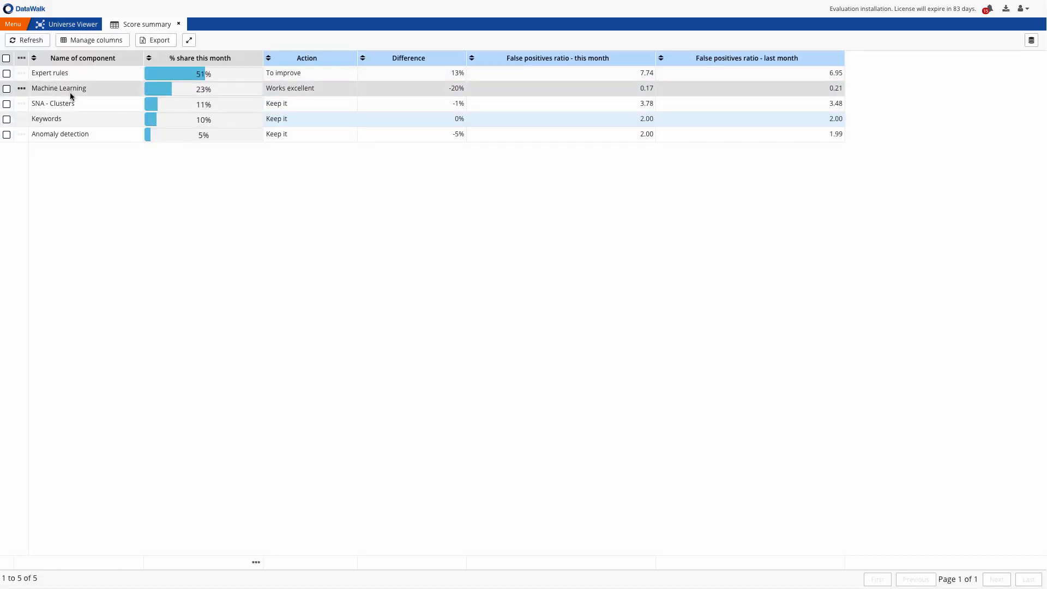
pyautogui.click(59, 87)
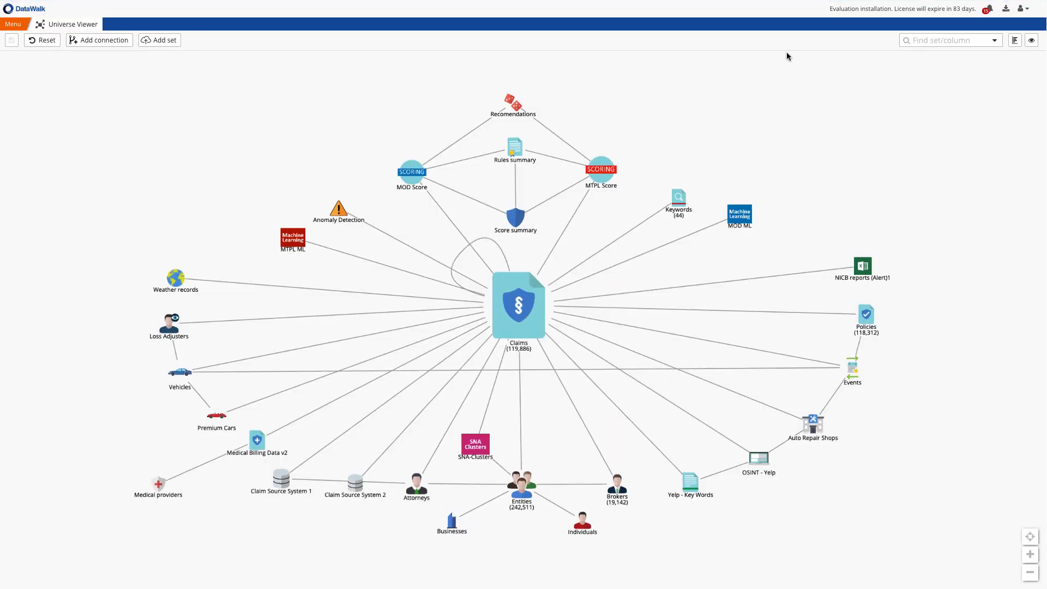
# Find the NICB file with Spotlight and save it as the new set NICB reports_June19.
pyautogui.press('cmd+space')
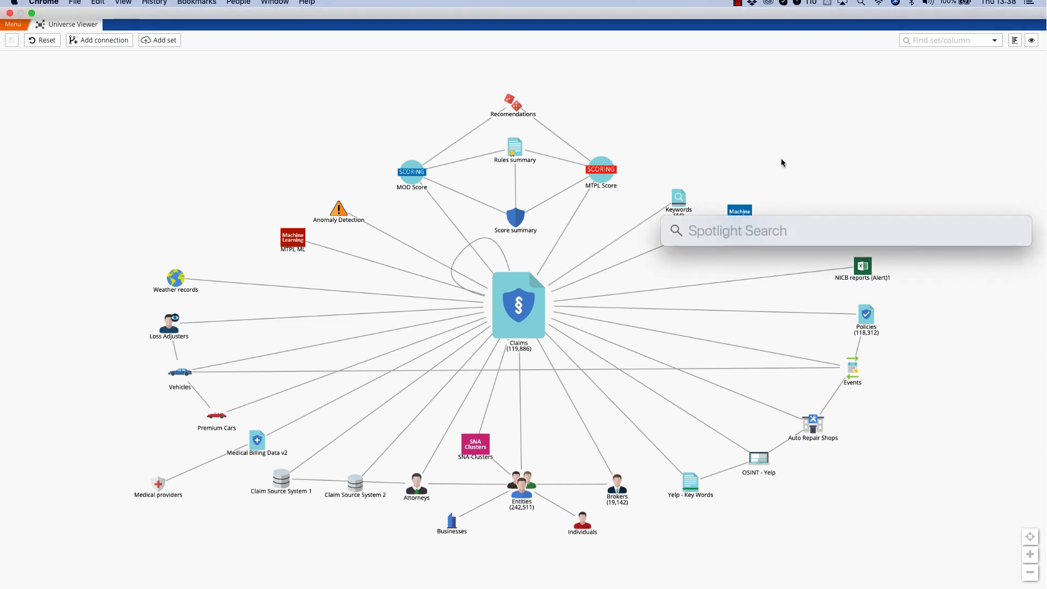
pyautogui.write('nicb')
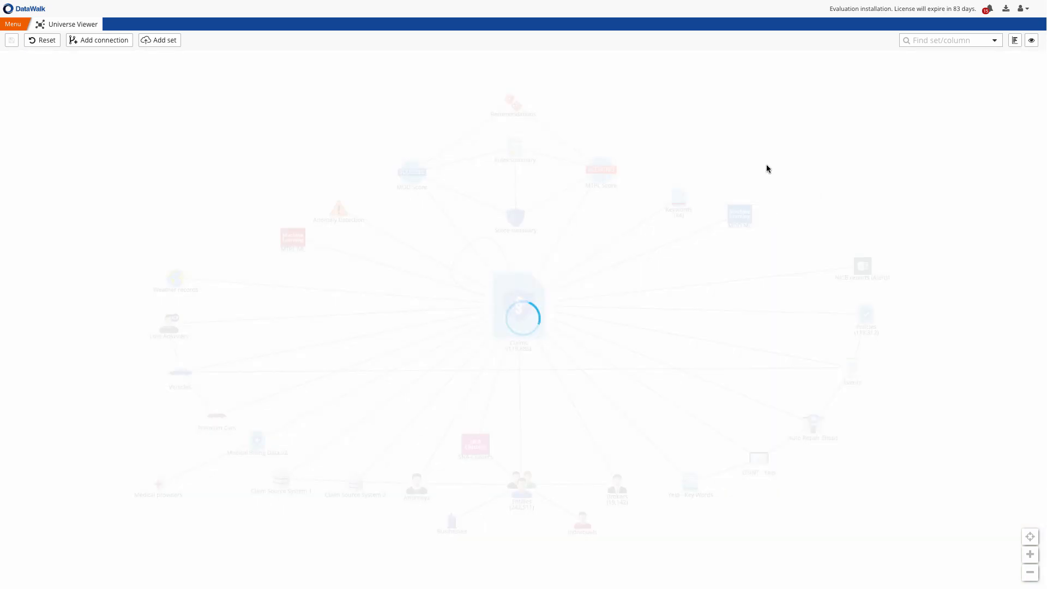
pyautogui.click(160, 40)
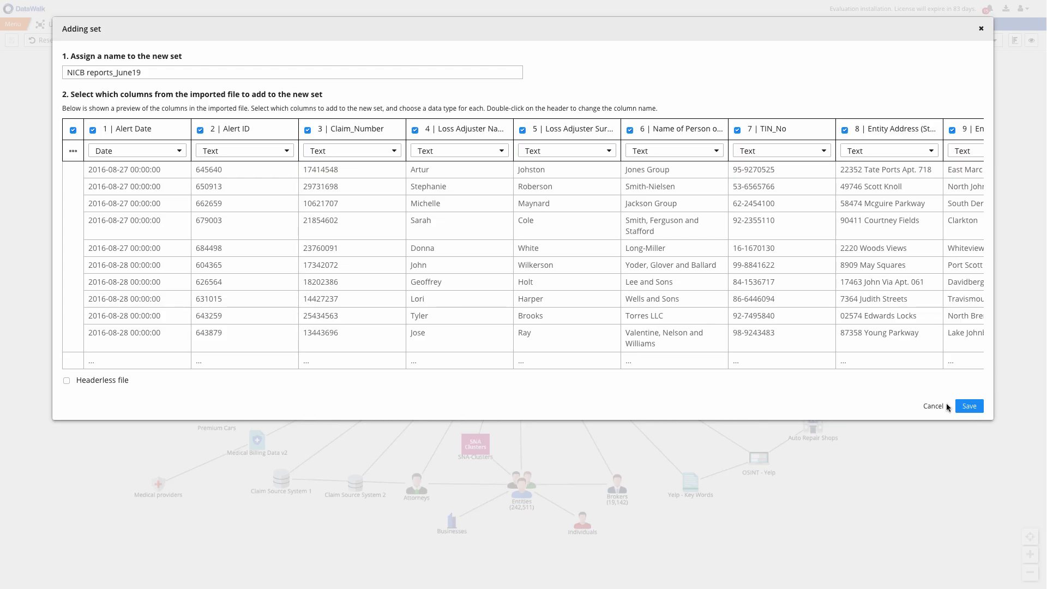
pyautogui.click(969, 405)
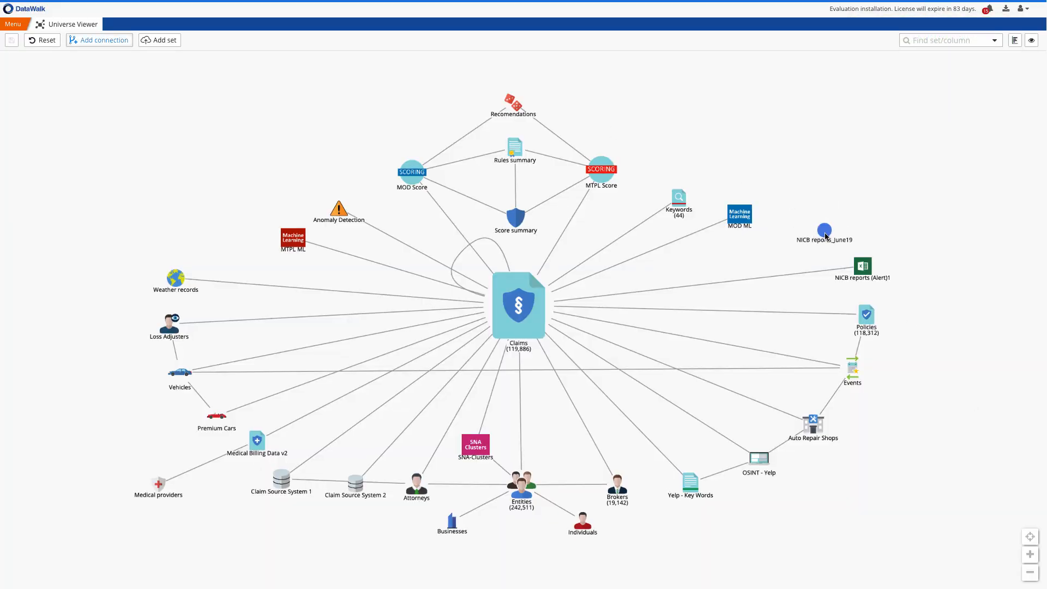
# Connect NICB reports_June19 to Claims by matching Claim_Number in both sets.
pyautogui.click(98, 39)
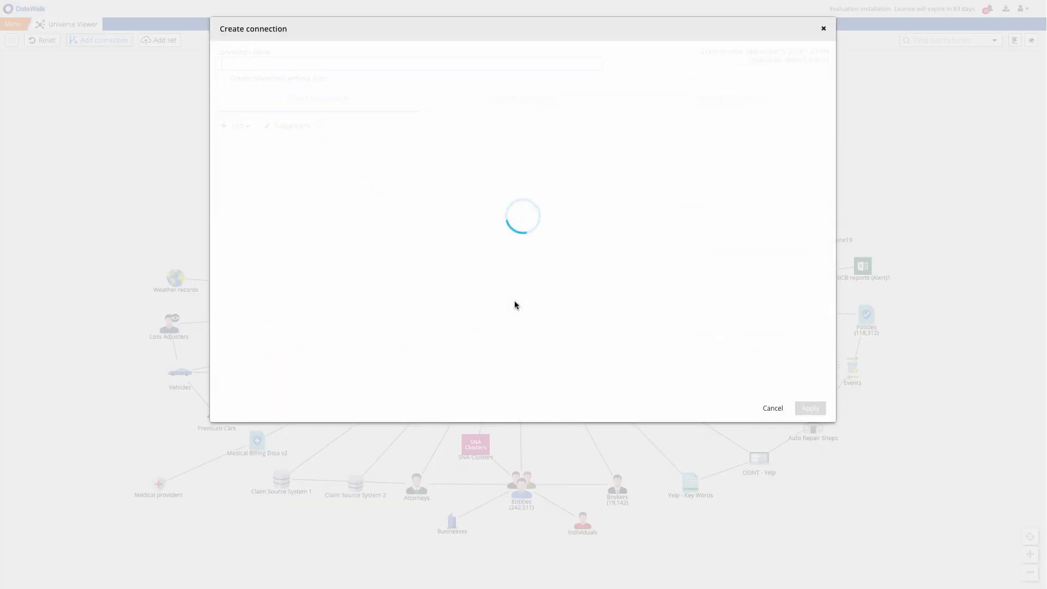
pyautogui.write('claim')
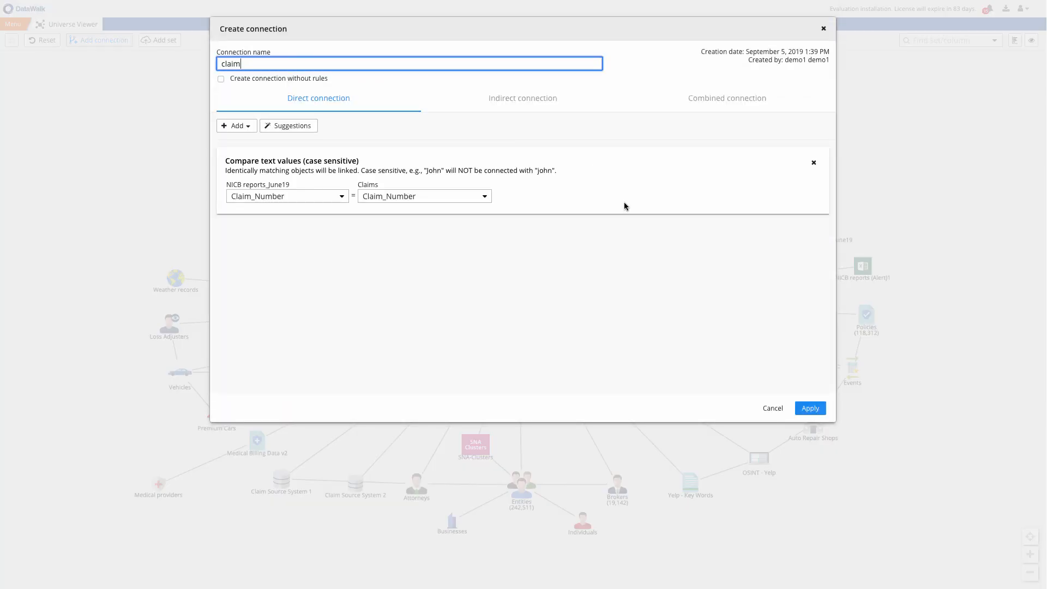
pyautogui.click(809, 408)
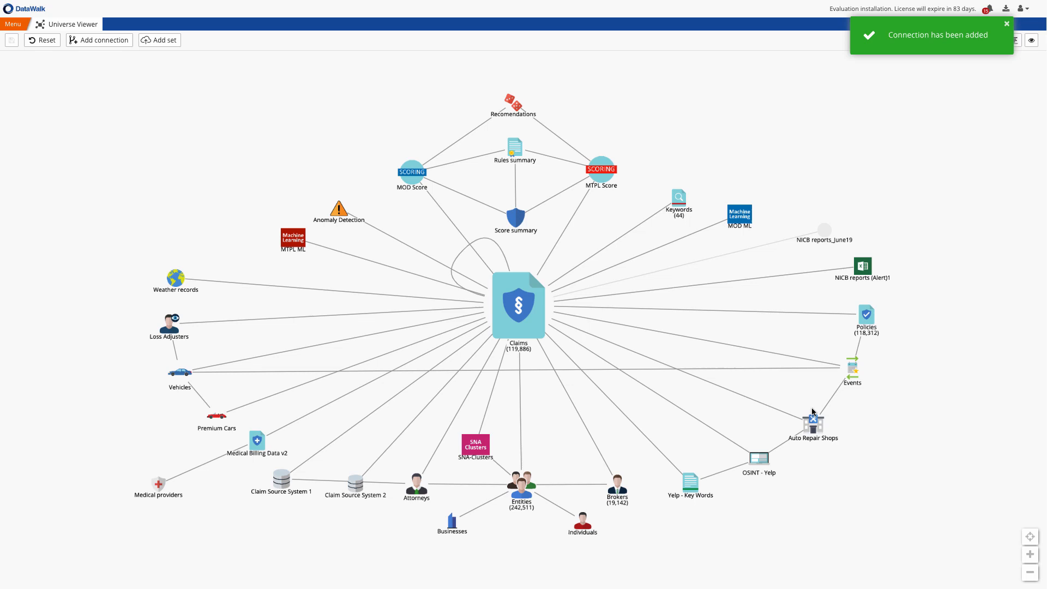
# Starting from NICB reports_June19, filter Claims to Compensation_Amount greater than 10000.
pyautogui.click(825, 230)
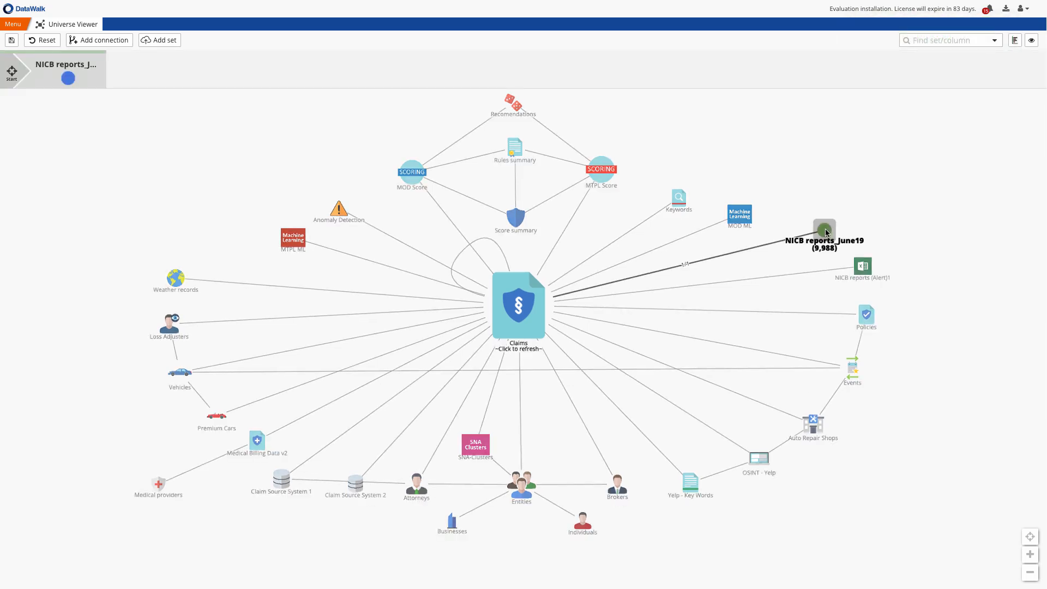
pyautogui.click(518, 305)
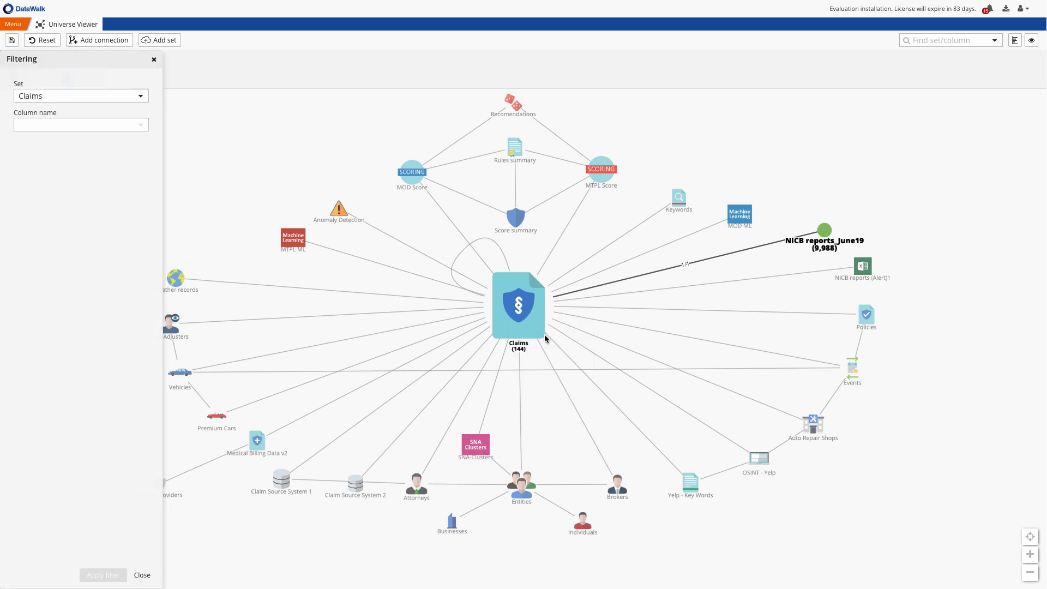
pyautogui.write('com')
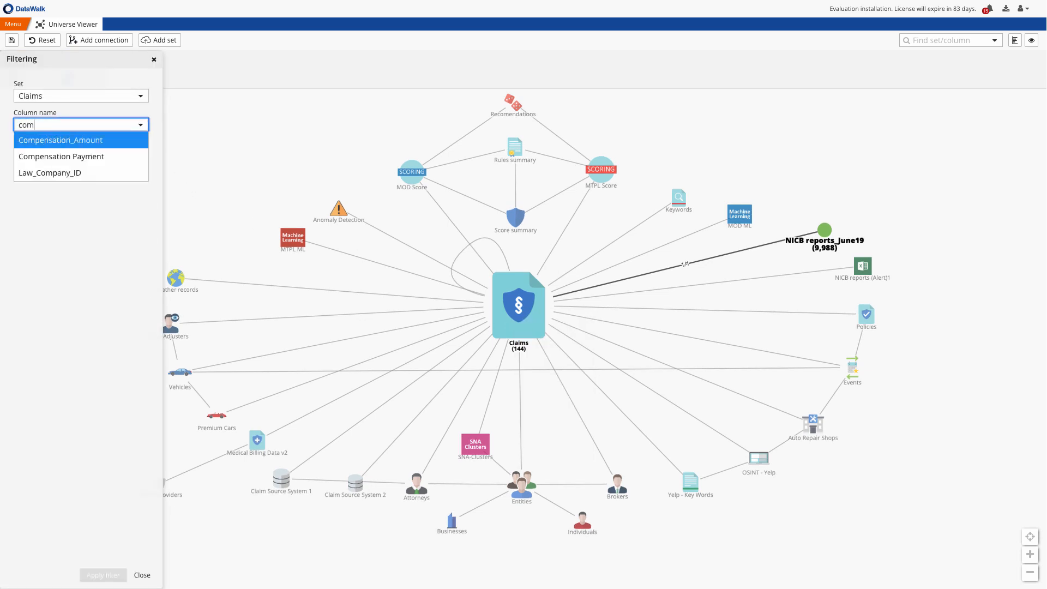
pyautogui.click(61, 140)
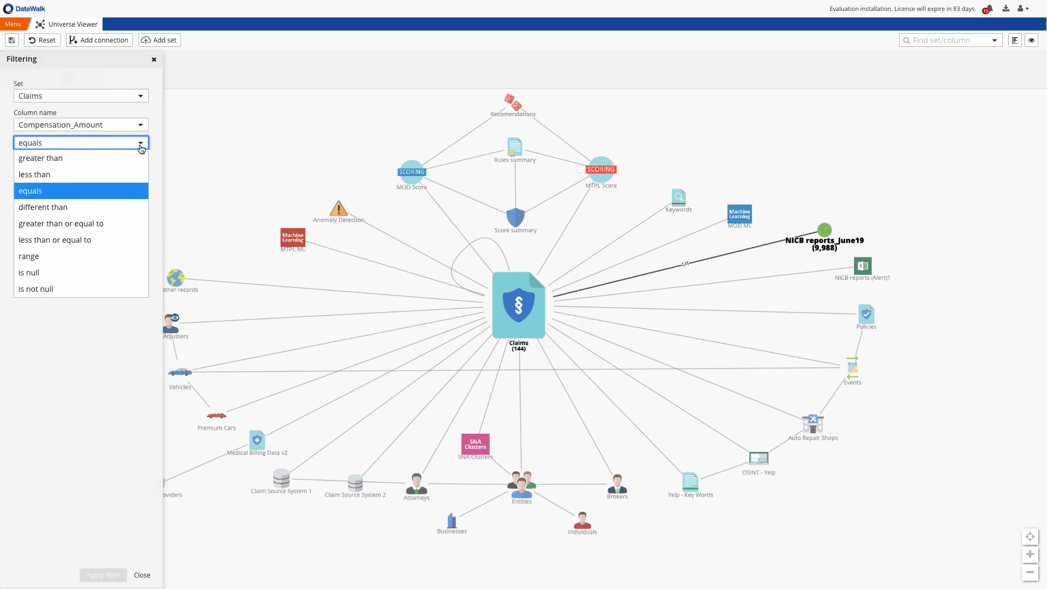
pyautogui.click(40, 157)
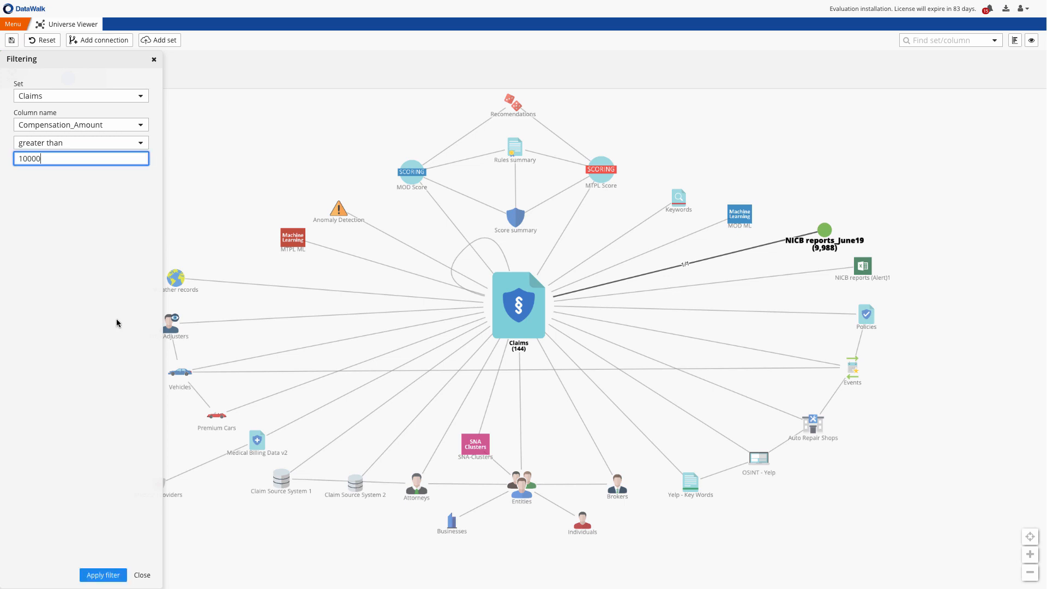
pyautogui.click(102, 575)
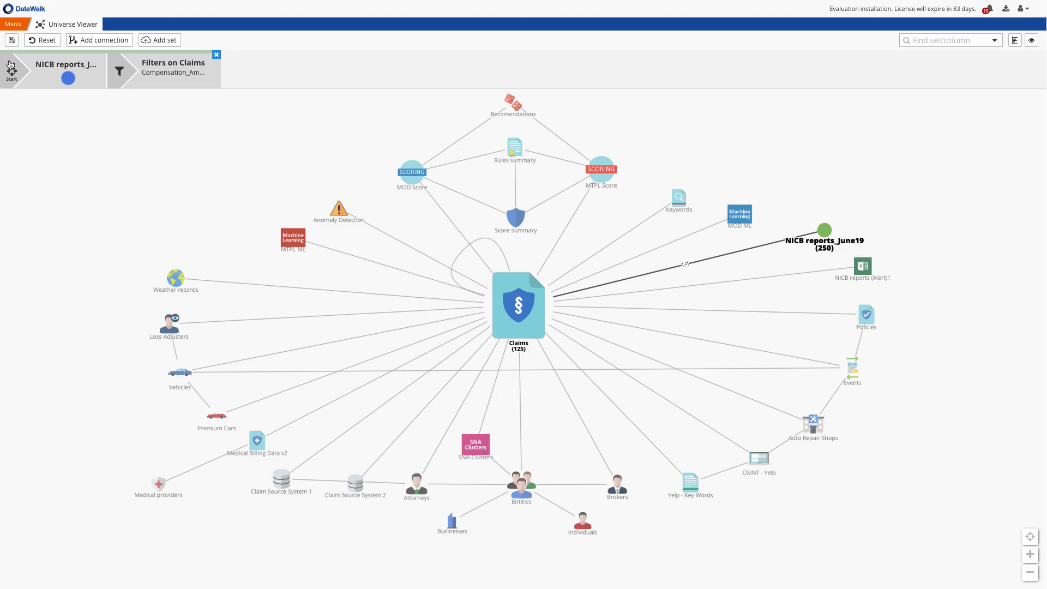
# Save the filtered analysis as 'Large claims with…', then confirm resetting the universe map.
pyautogui.click(12, 40)
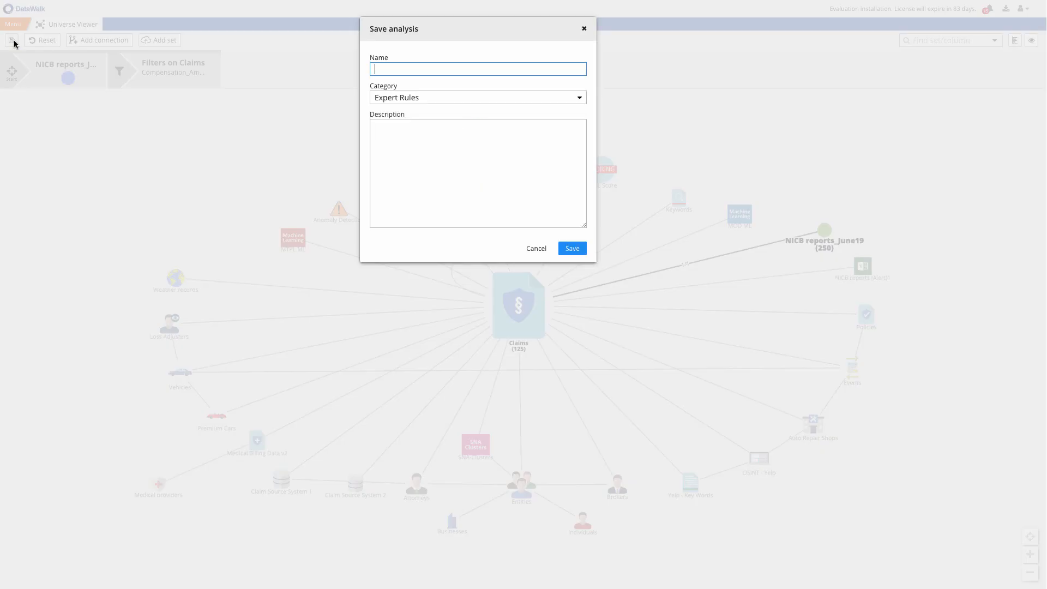
pyautogui.write('Large')
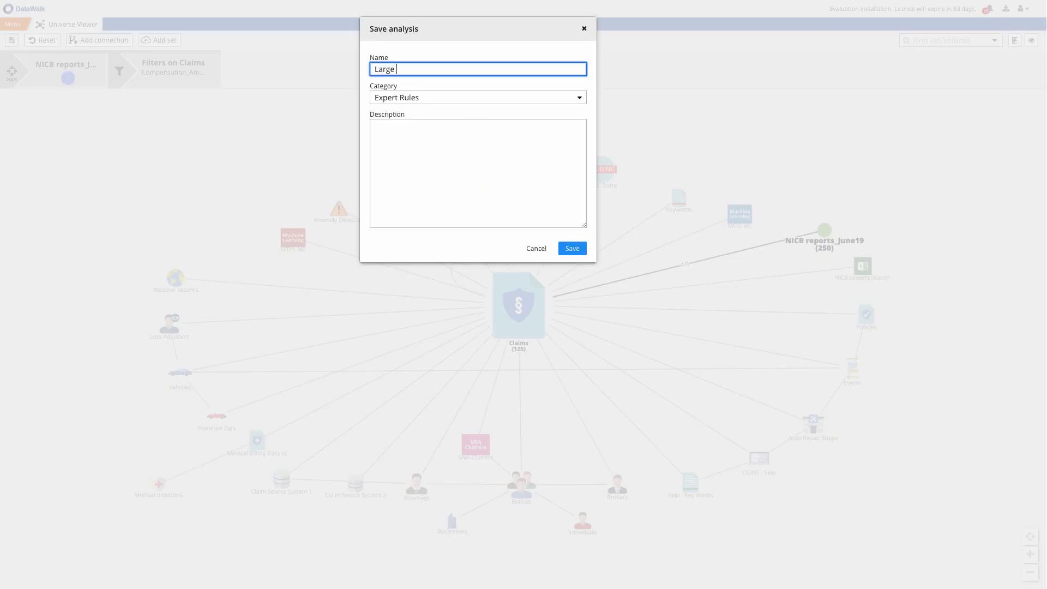
pyautogui.write('claims with')
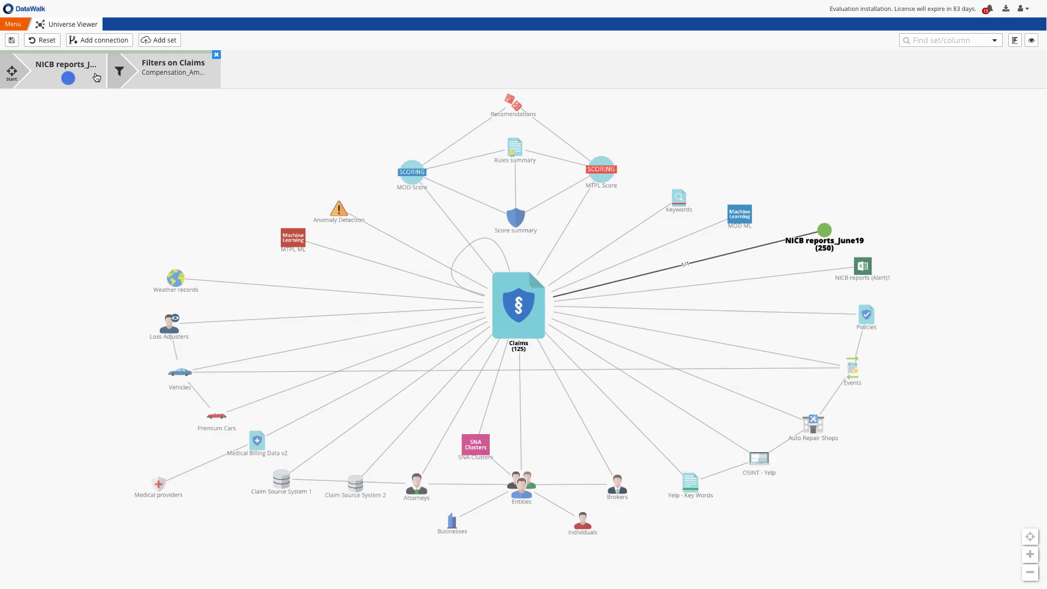
pyautogui.click(42, 39)
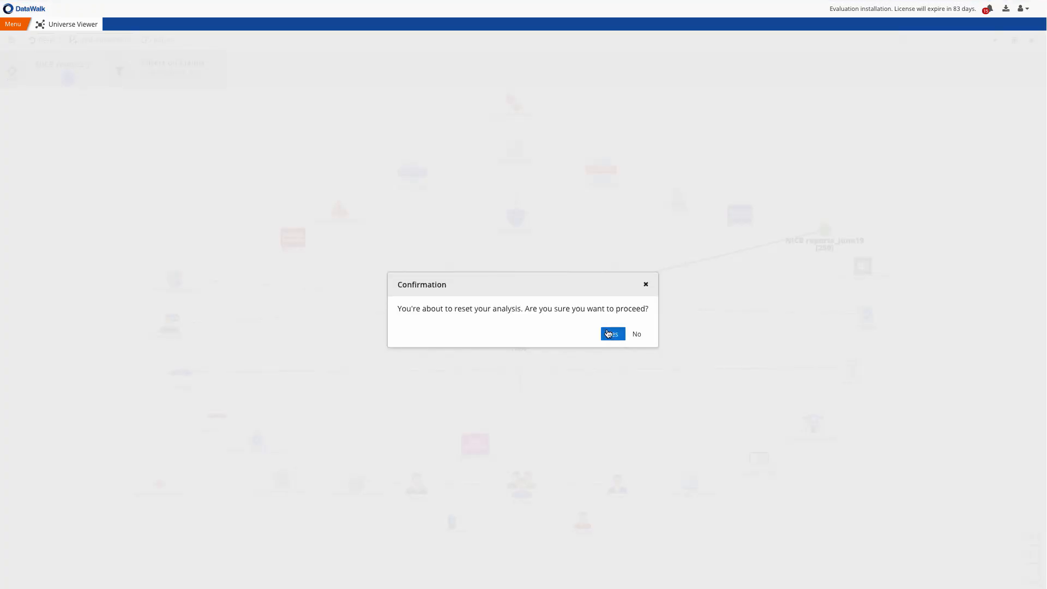
pyautogui.click(610, 334)
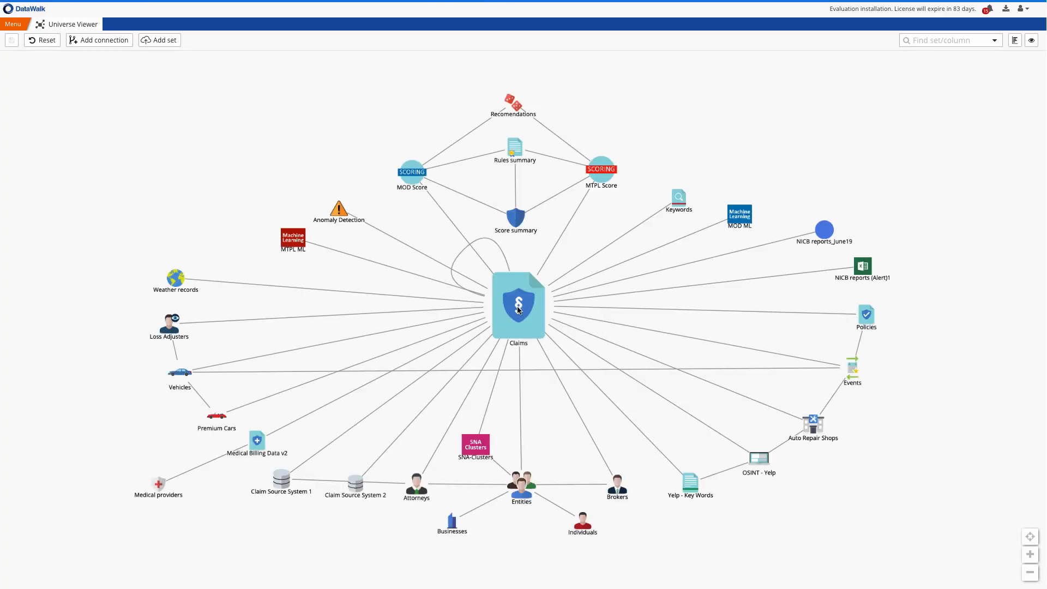
# Add claims score 'MTPL score.' weighting NICB alert, ML, Top 5% clusters and anomaly analyses.
pyautogui.rightClick(518, 306)
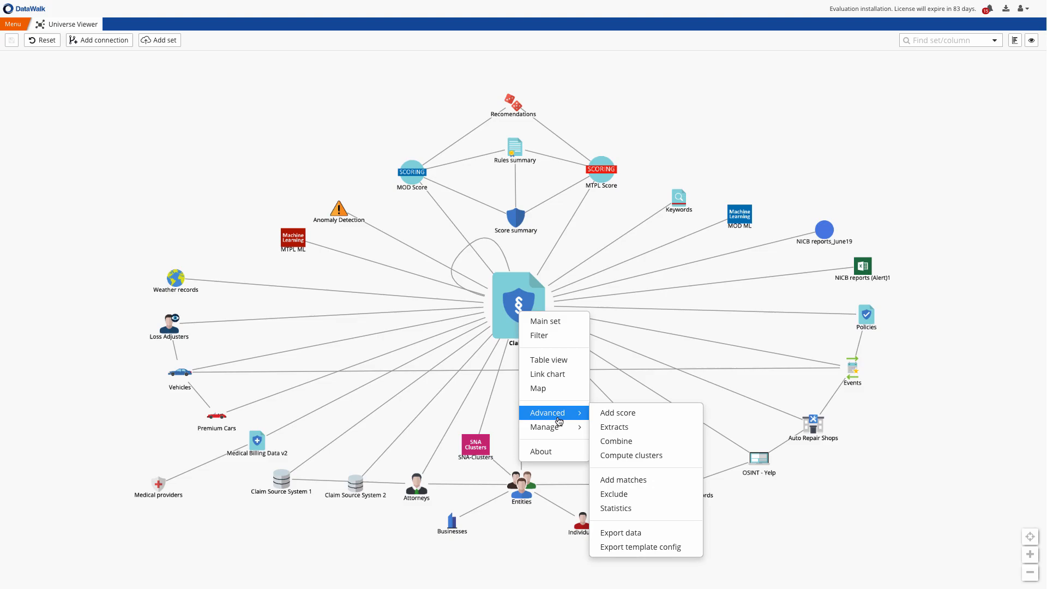
pyautogui.click(617, 413)
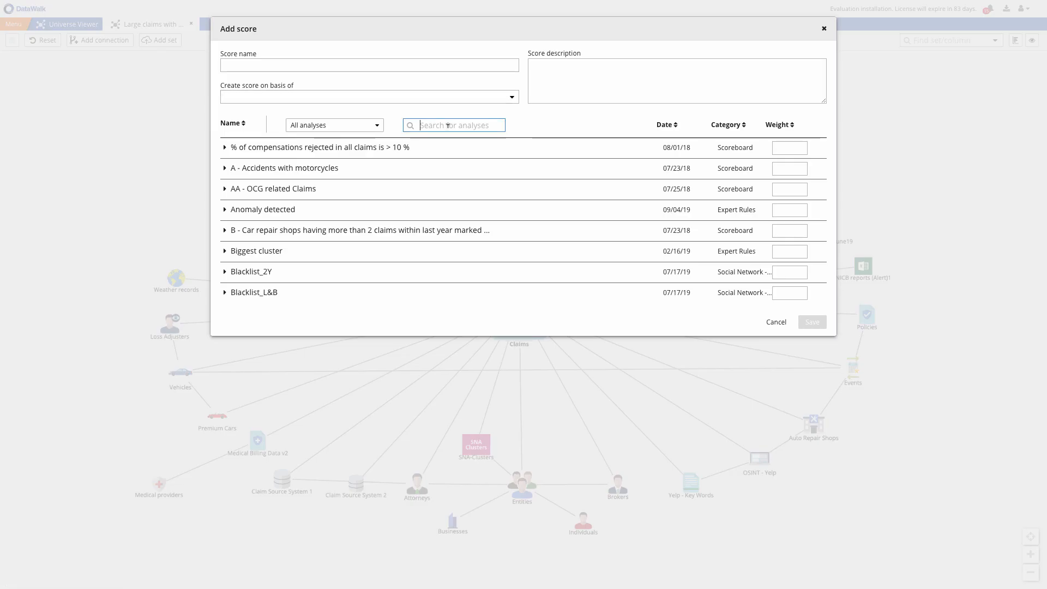
pyautogui.write('NICB')
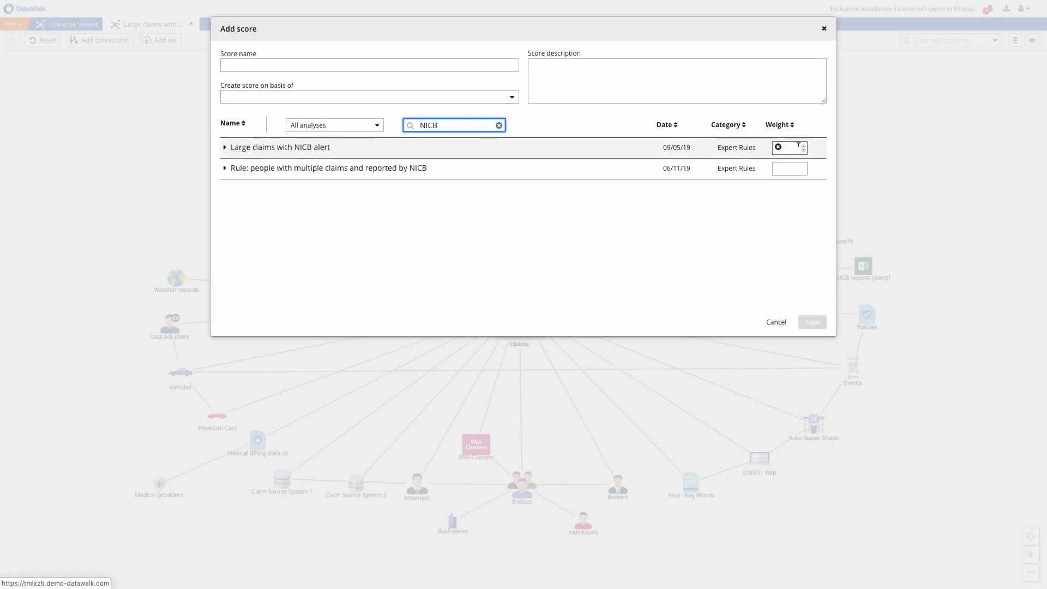
pyautogui.write('5')
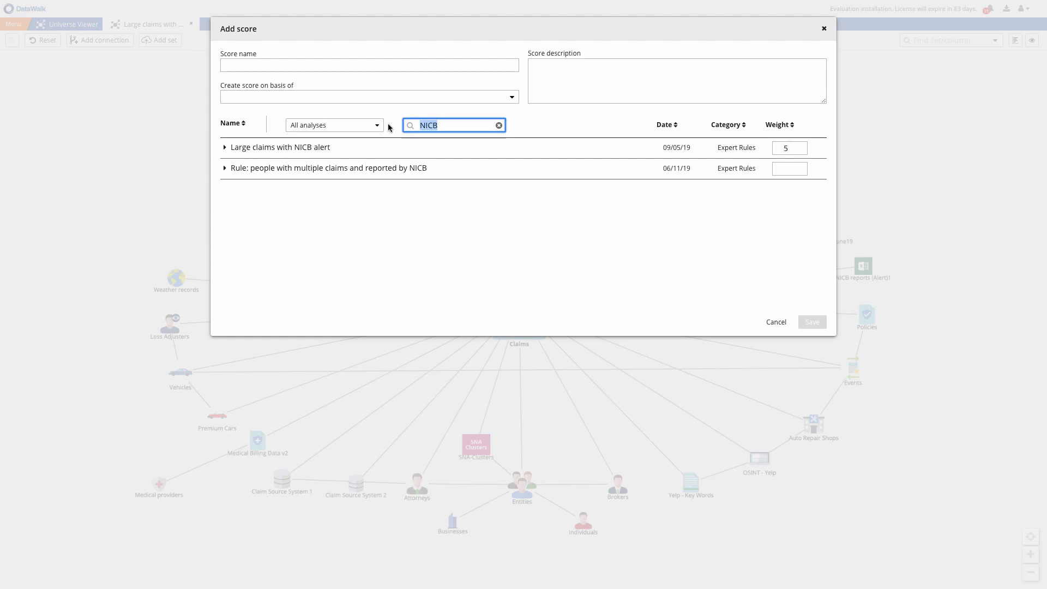
pyautogui.write('ML')
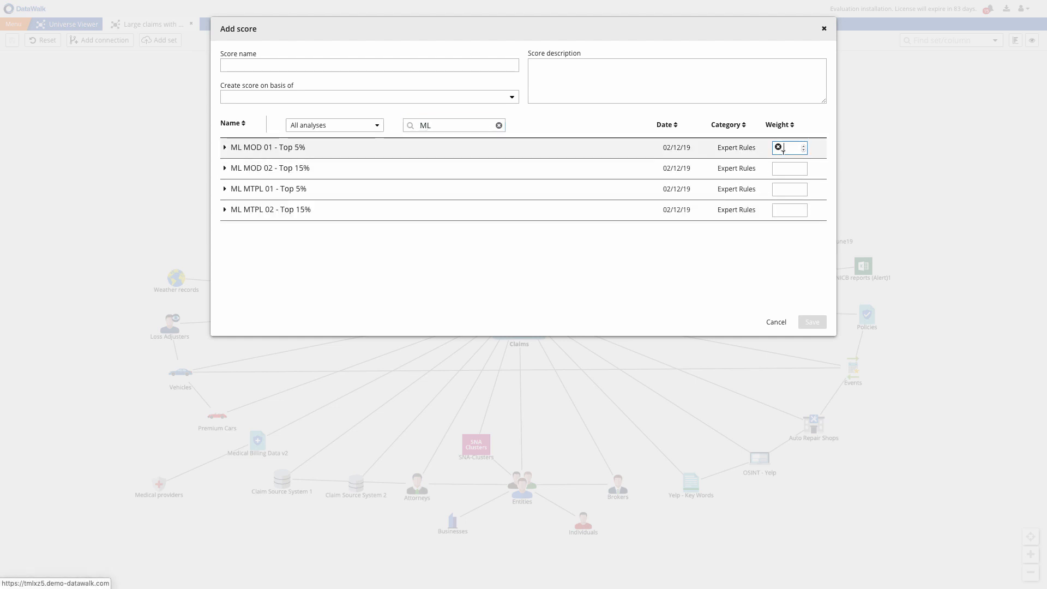
pyautogui.write('Clust')
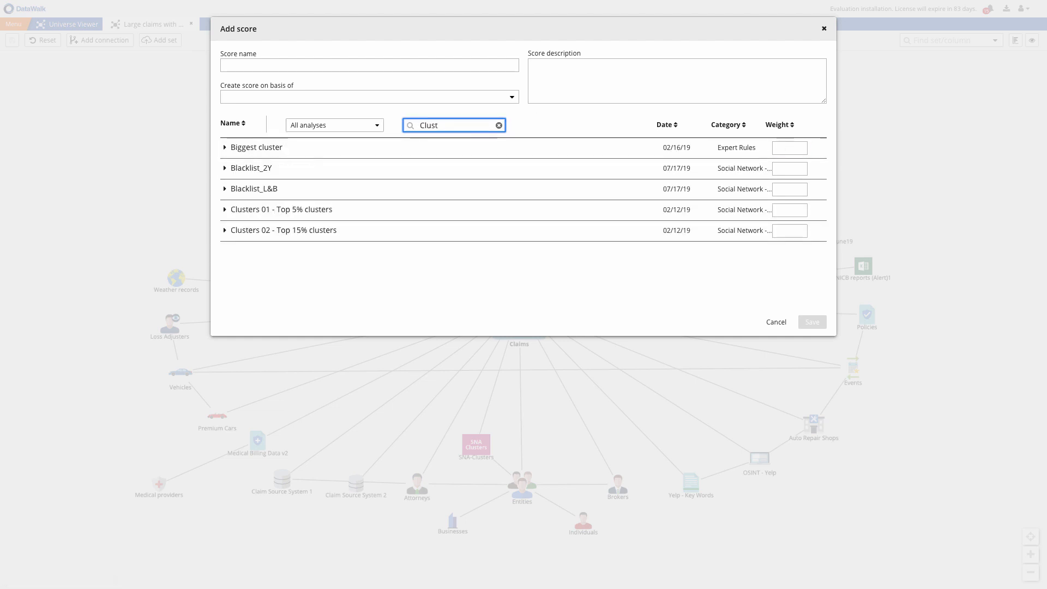
pyautogui.click(789, 210)
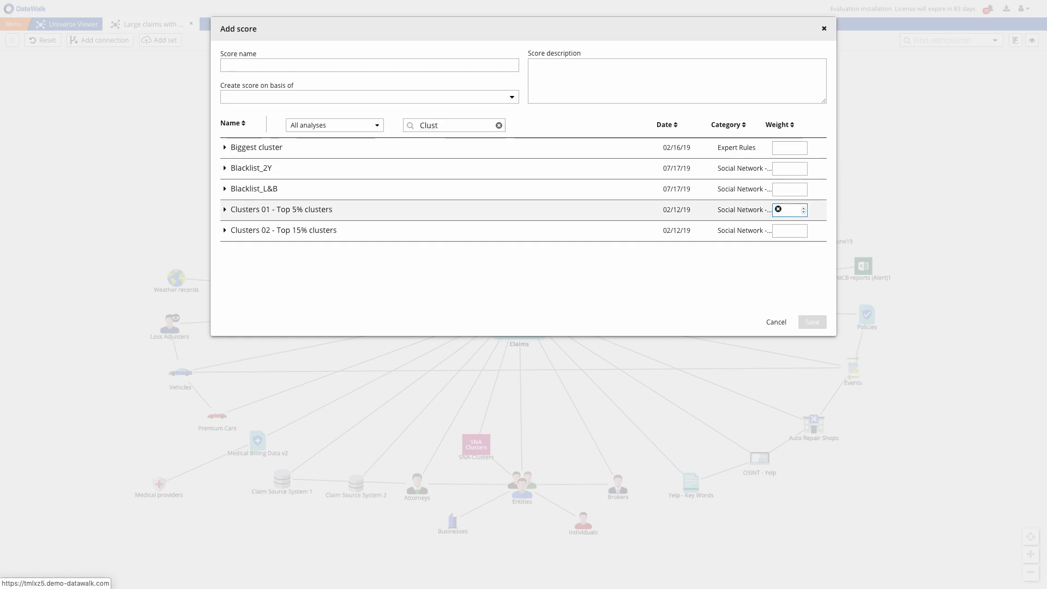
pyautogui.write('Anom')
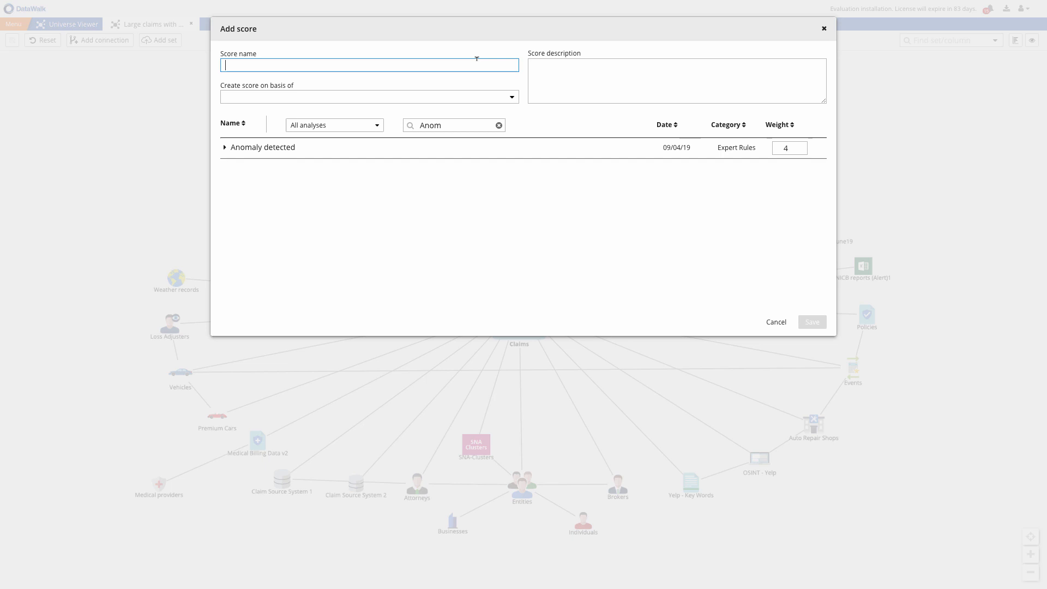
pyautogui.write('MTPL score.')
pyautogui.click(790, 148)
pyautogui.write('3')
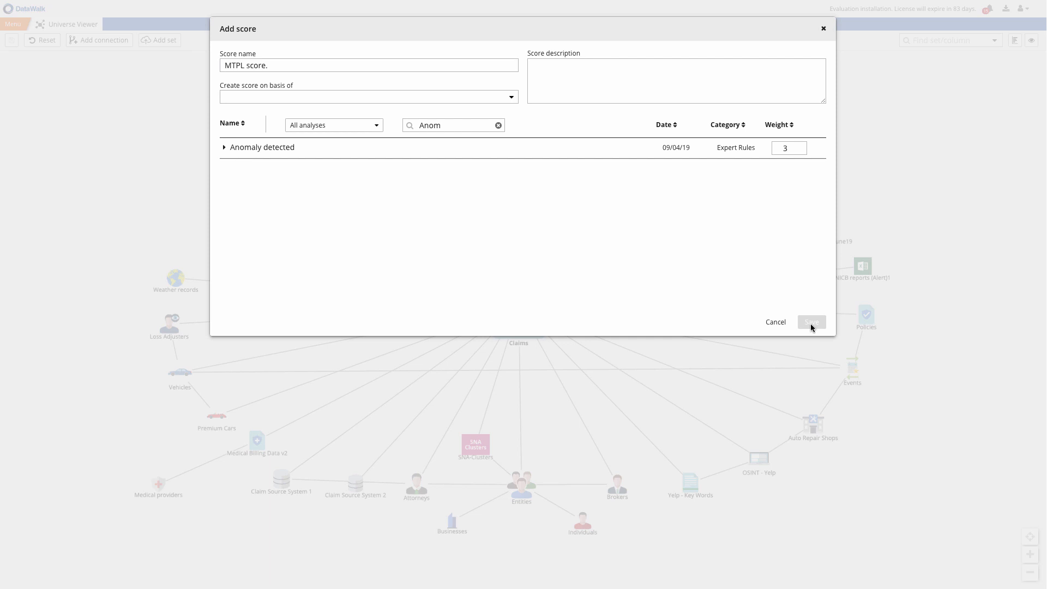
pyautogui.click(812, 321)
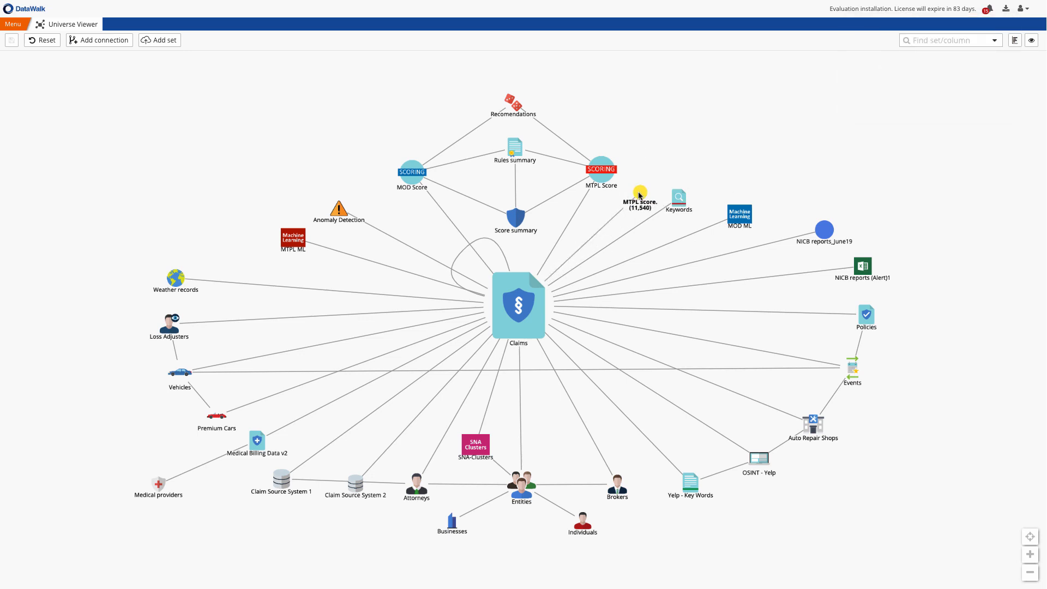
pyautogui.click(12, 23)
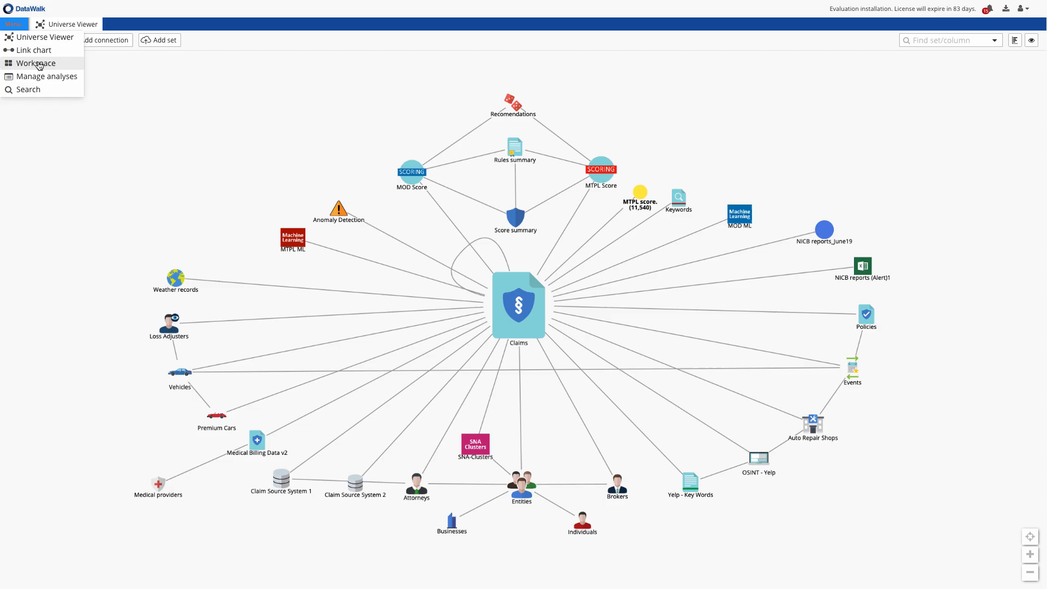
pyautogui.click(34, 63)
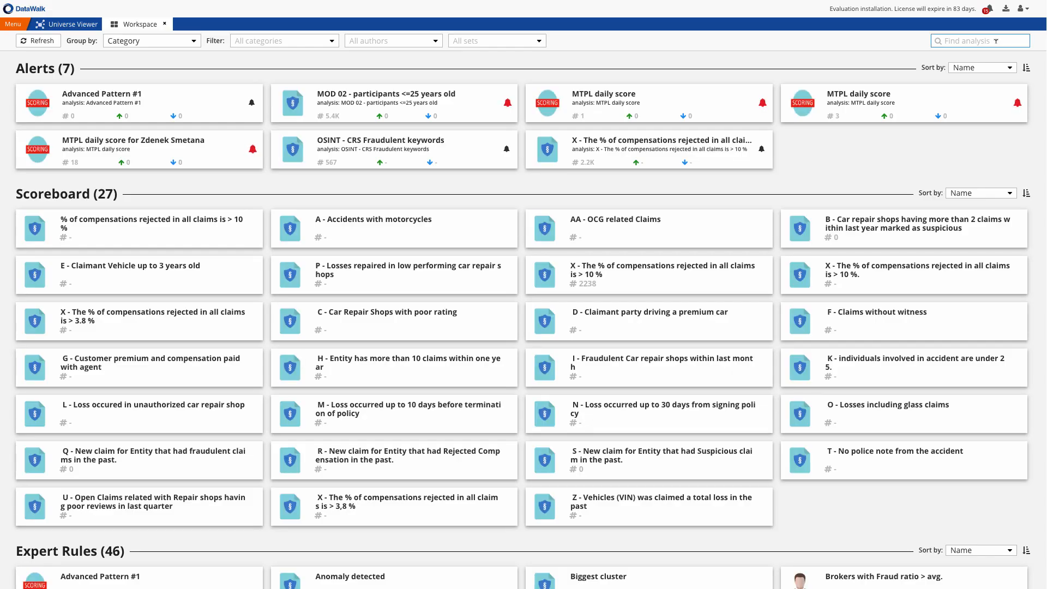
pyautogui.write('MTPL score.')
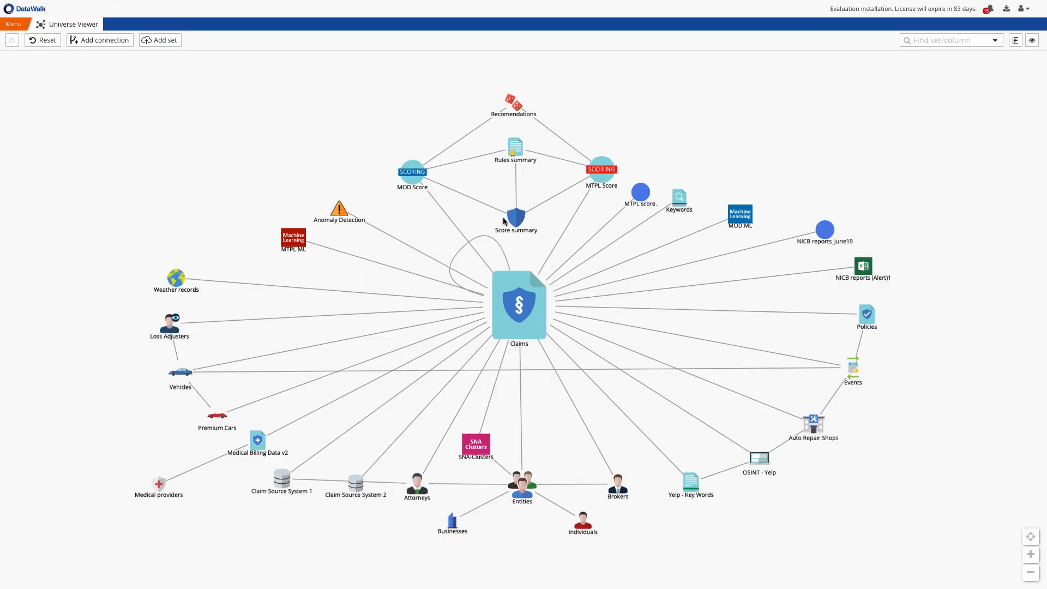
pyautogui.click(515, 217)
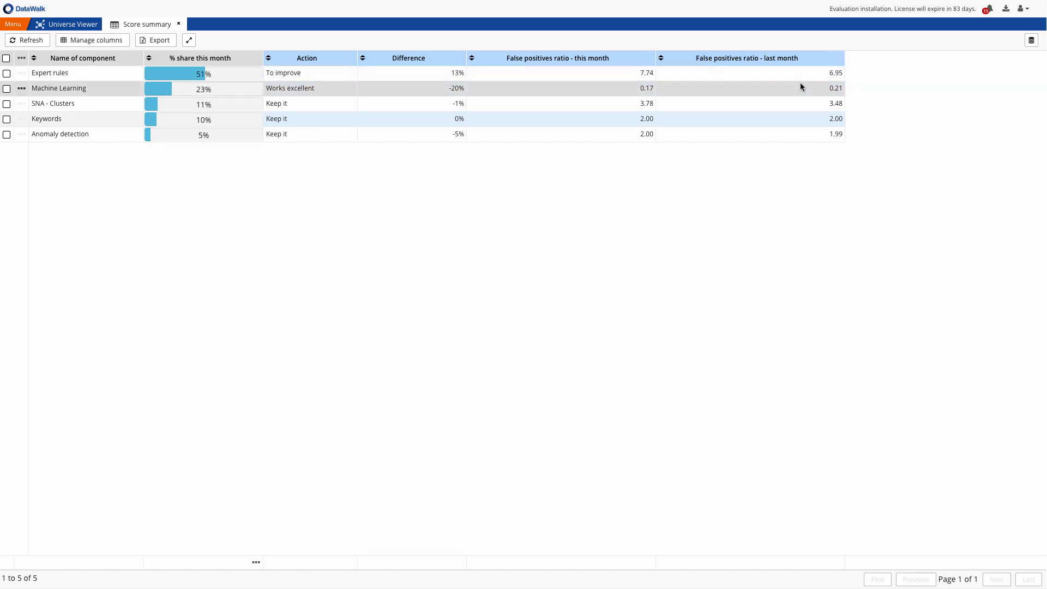
pyautogui.moveTo(389, 122)
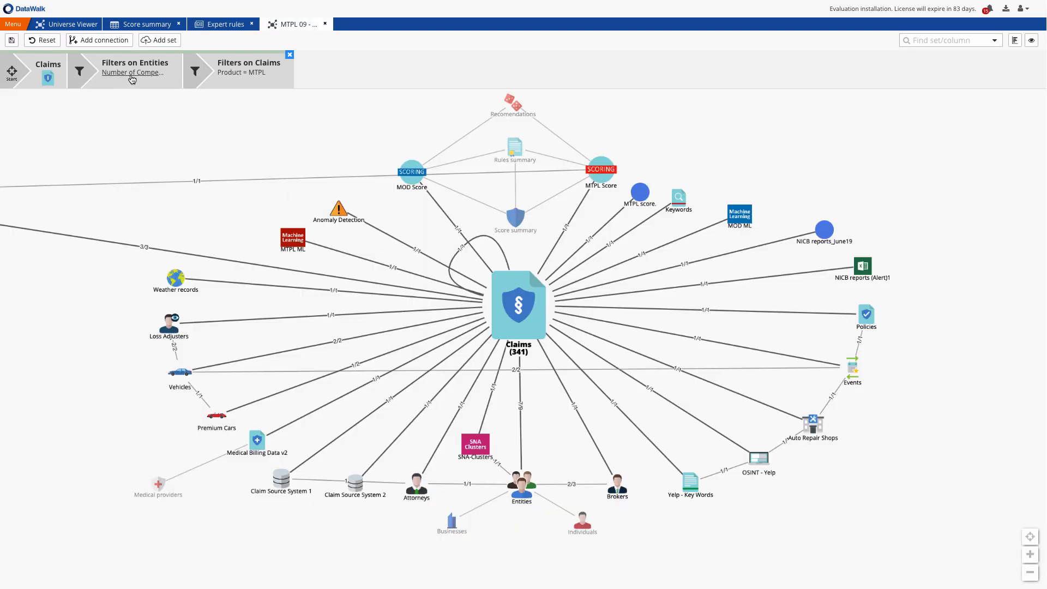
# Set the reduced-compensations filter to at least 2 and save MTPL 09 under Expert Rules.
pyautogui.click(131, 72)
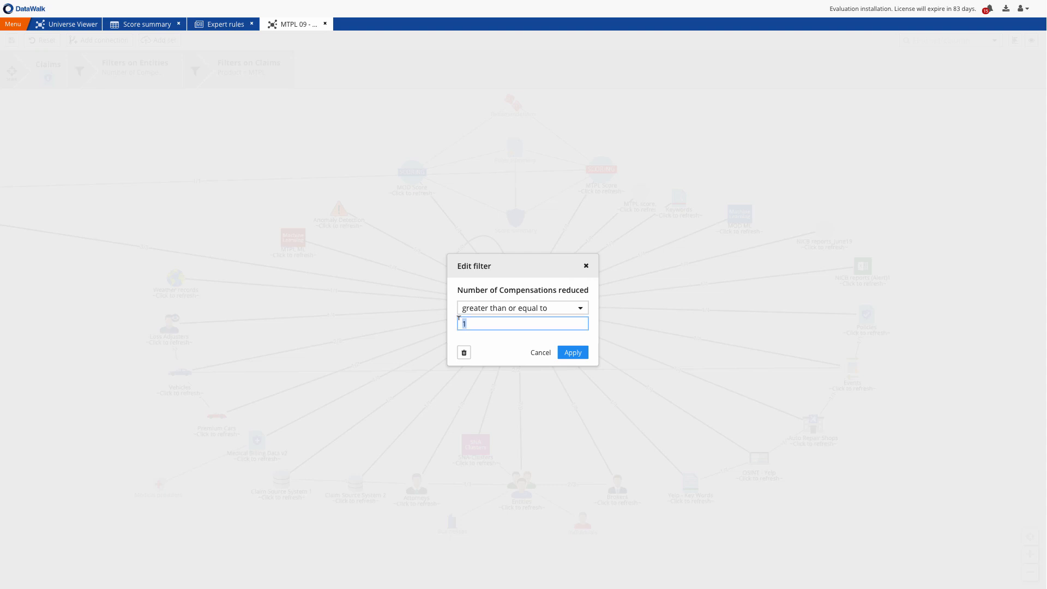
pyautogui.click(572, 352)
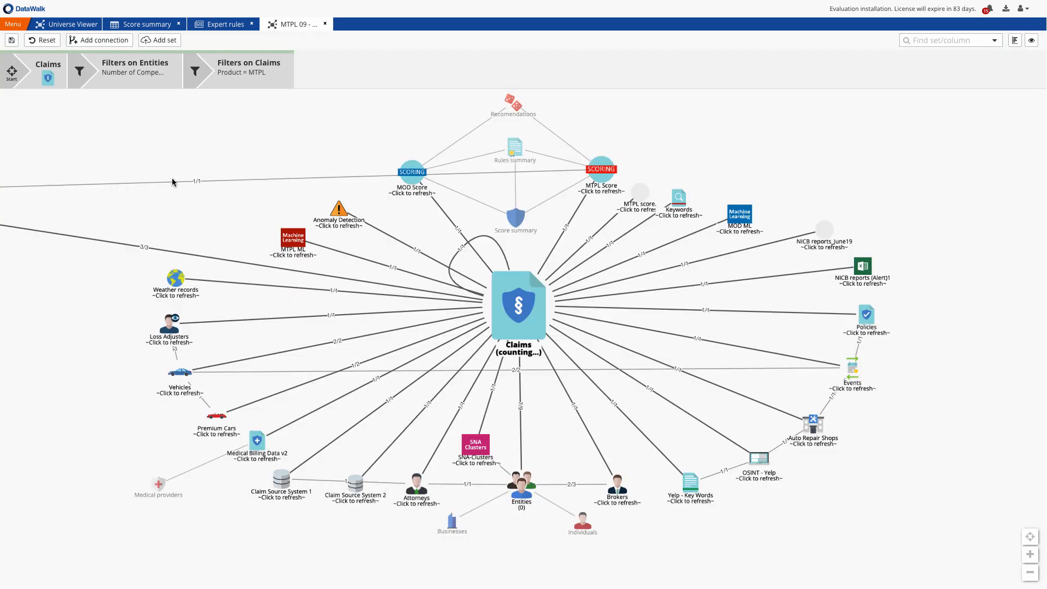
pyautogui.click(12, 39)
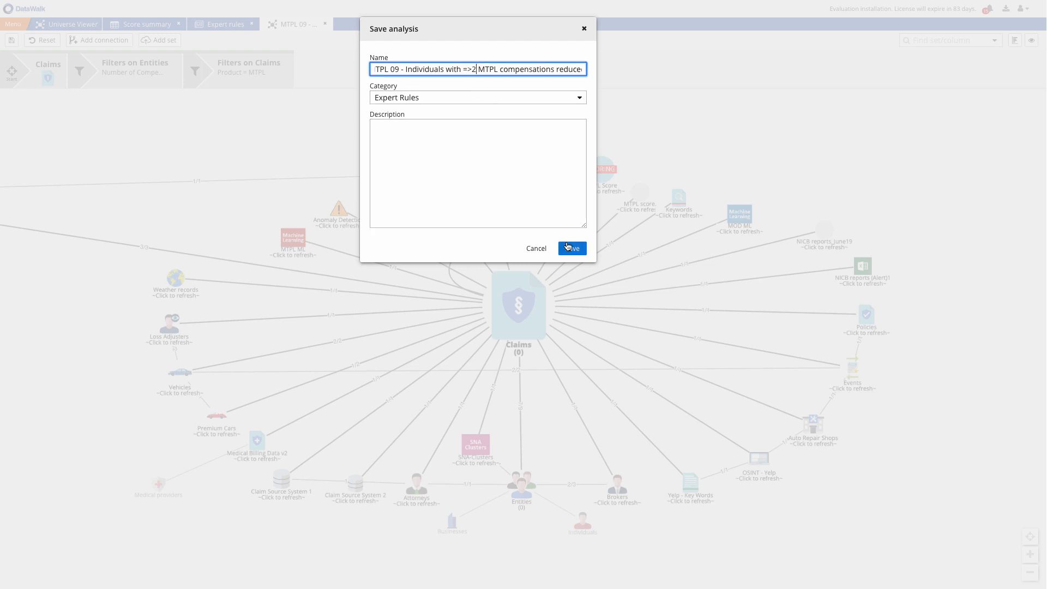
pyautogui.click(571, 248)
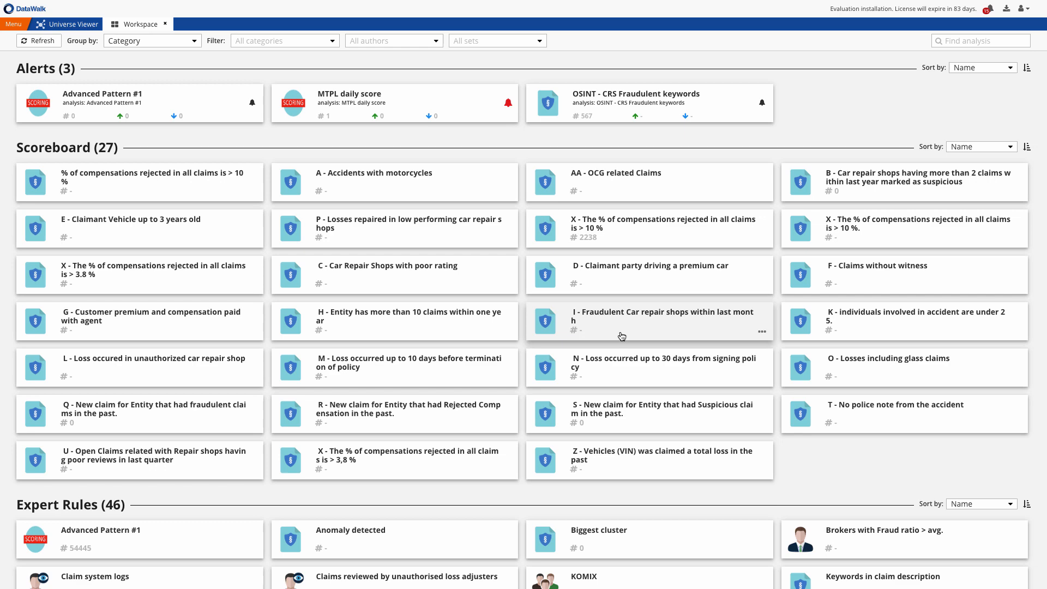
# Open the MTPL daily score scoreboard, then switch the workspace Filter to My cases.
pyautogui.scroll(-3)
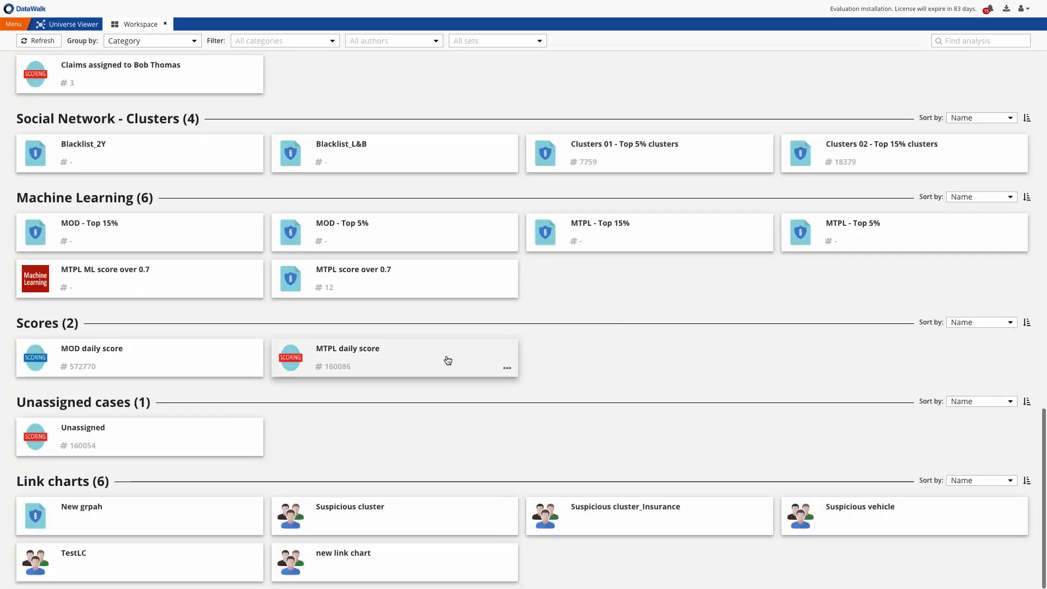
pyautogui.click(347, 357)
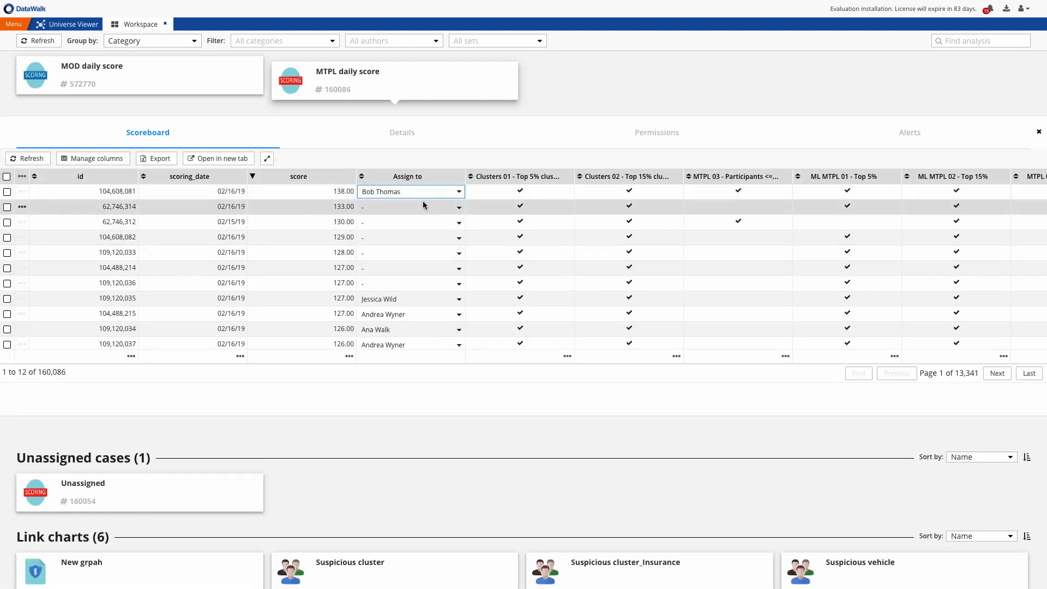
pyautogui.click(283, 40)
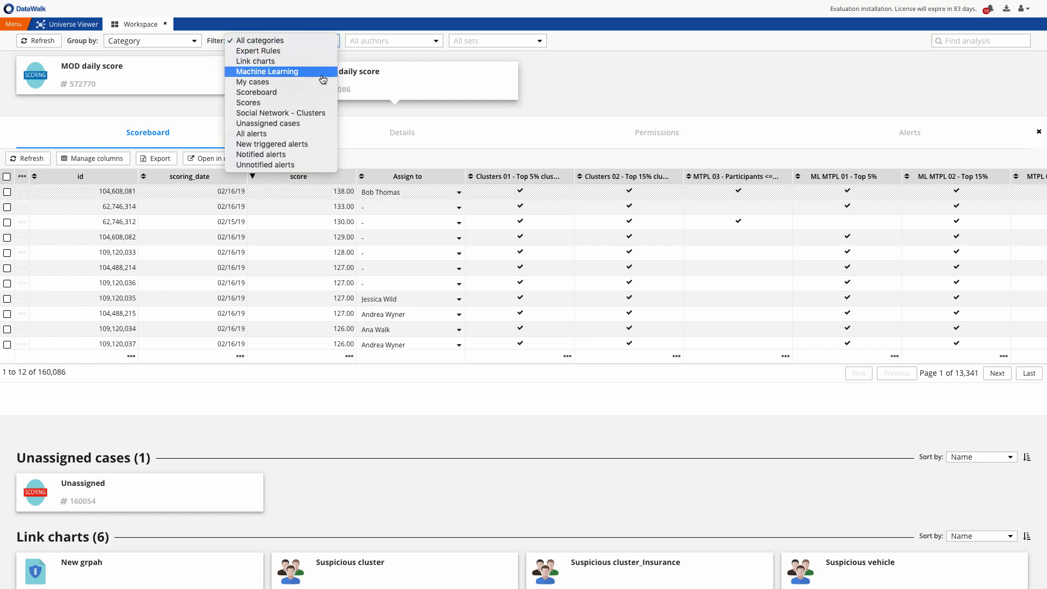
pyautogui.click(252, 81)
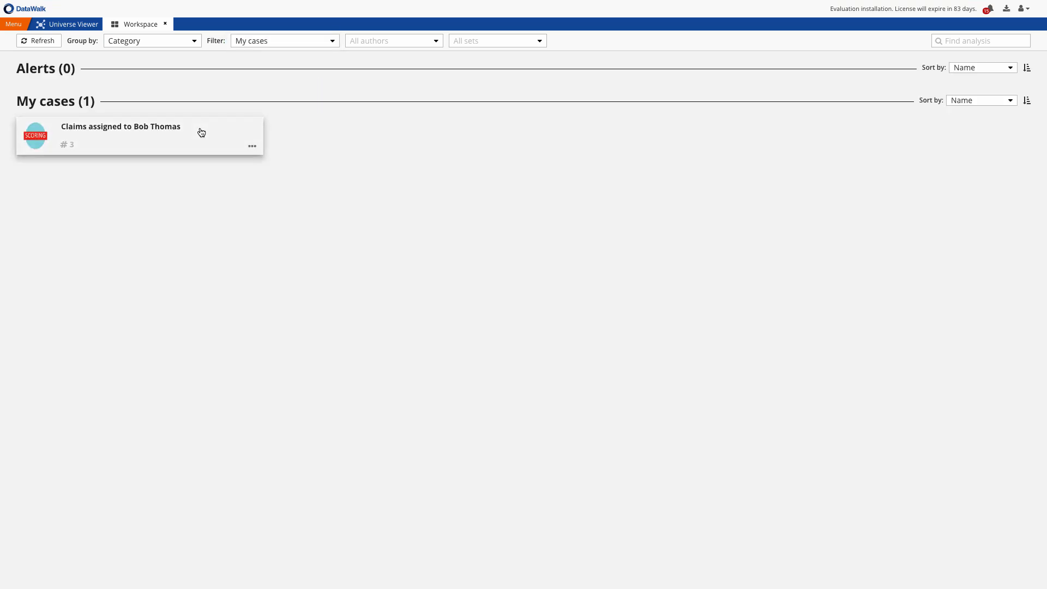
pyautogui.click(120, 131)
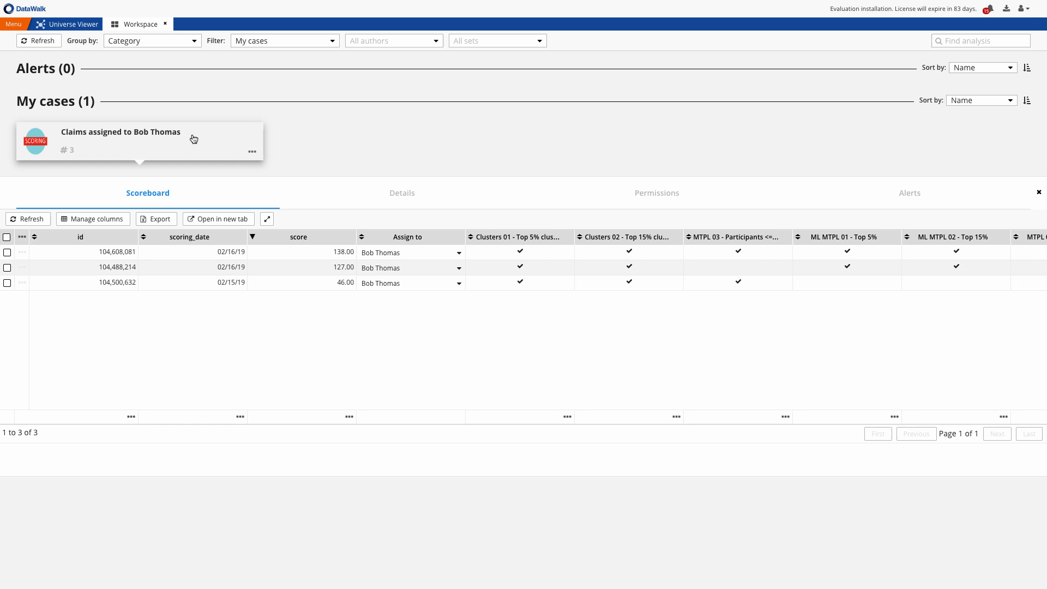
pyautogui.moveTo(389, 234)
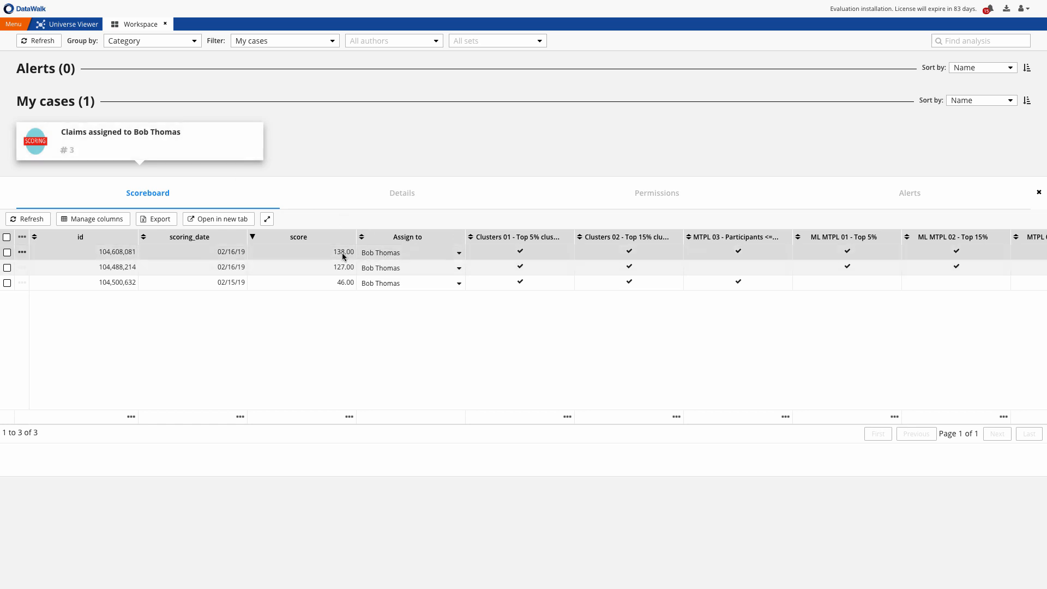
pyautogui.moveTo(521, 236)
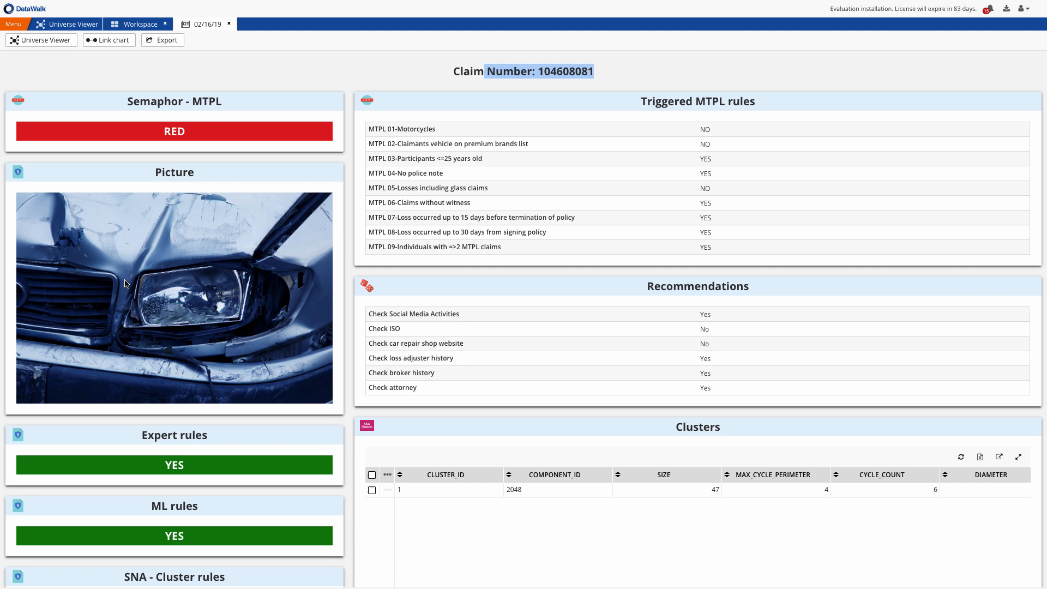
pyautogui.scroll(-3)
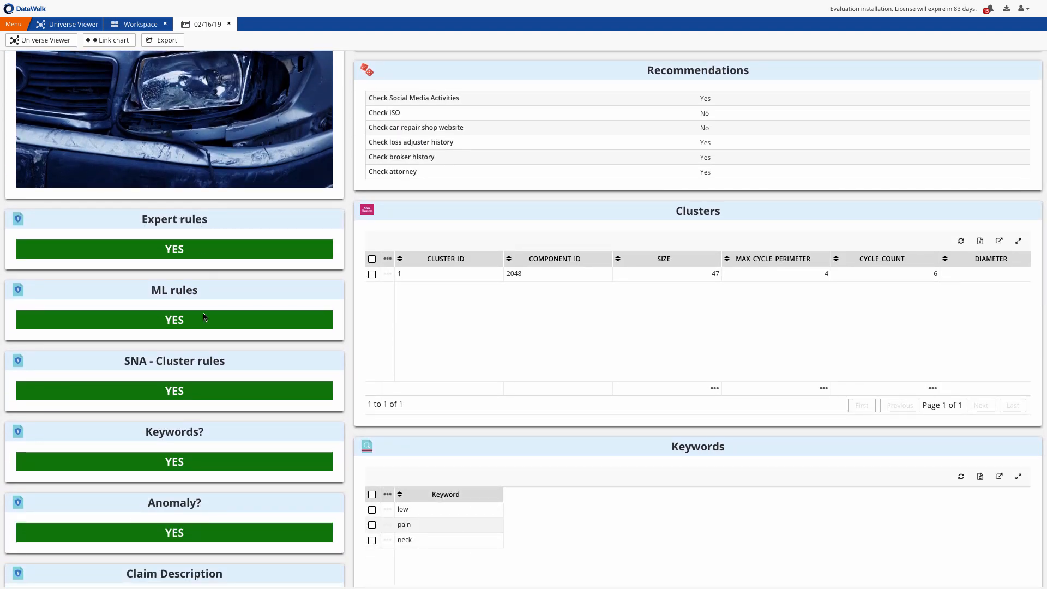
pyautogui.scroll(-3)
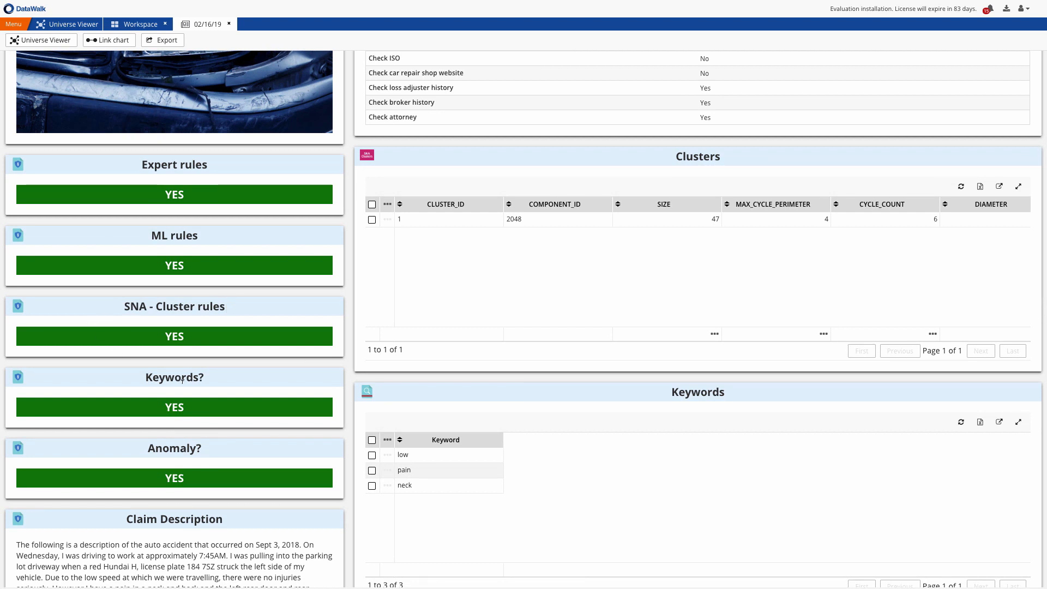
pyautogui.scroll(-3)
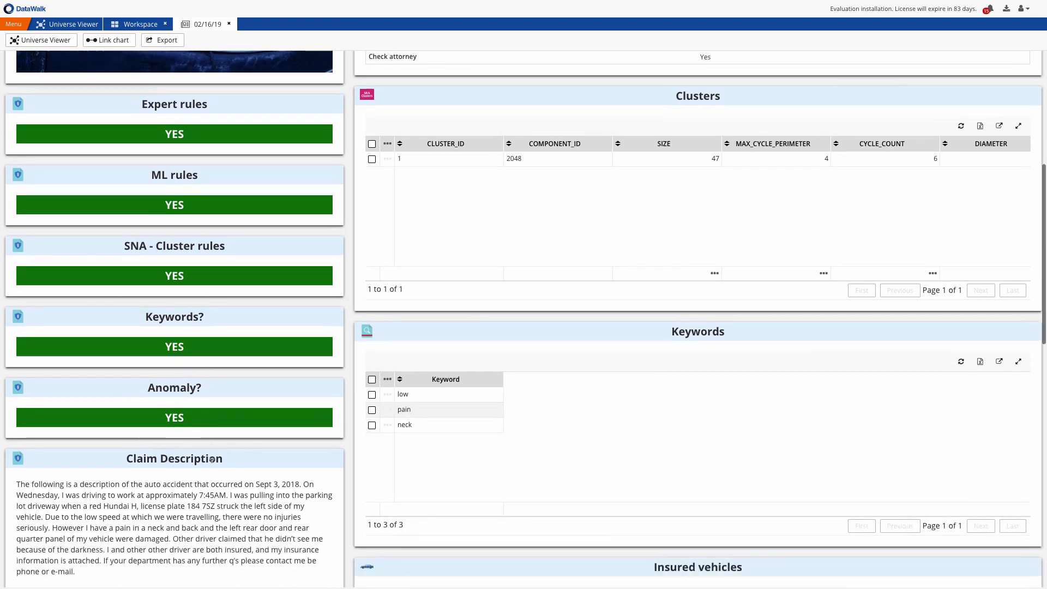
pyautogui.moveTo(232, 430)
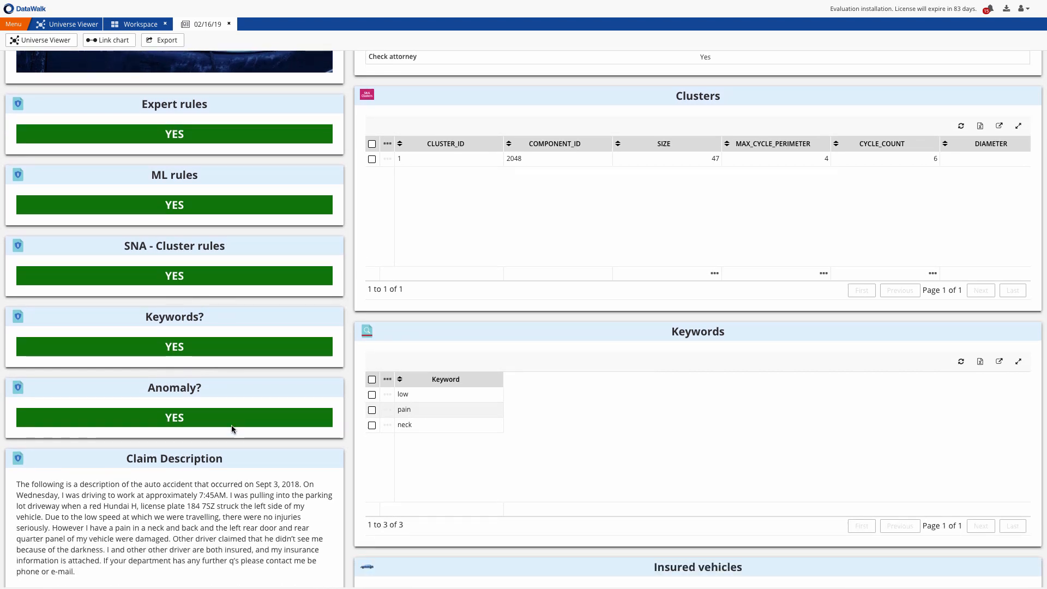
pyautogui.moveTo(291, 443)
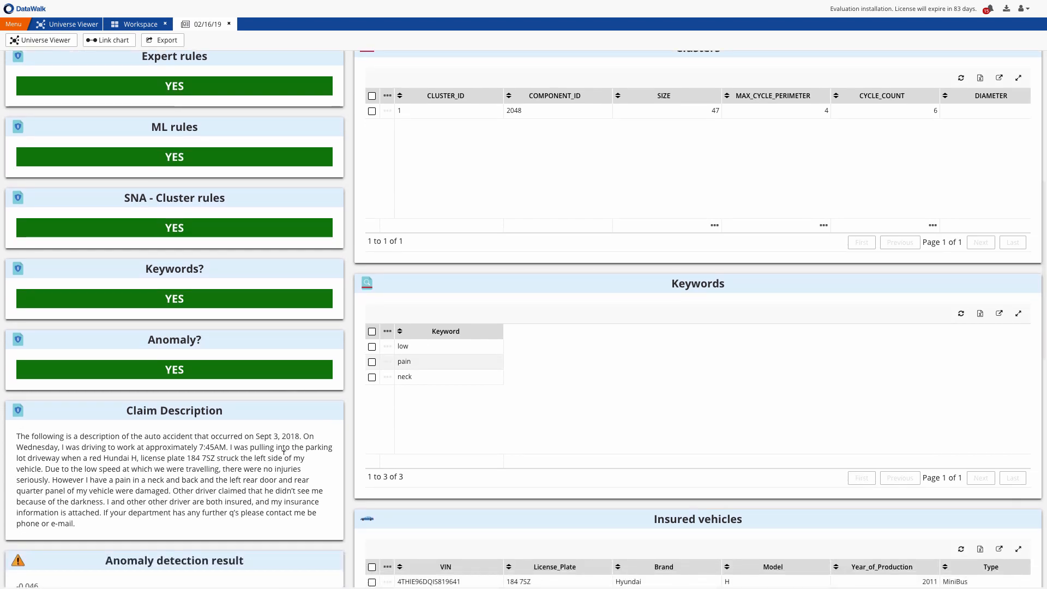
pyautogui.scroll(-3)
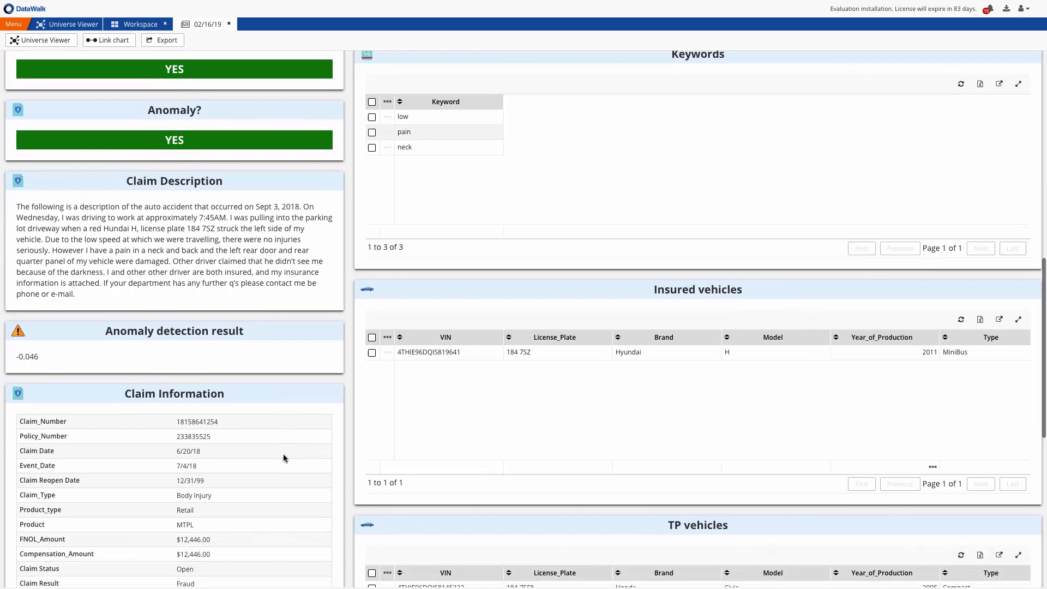
pyautogui.scroll(-3)
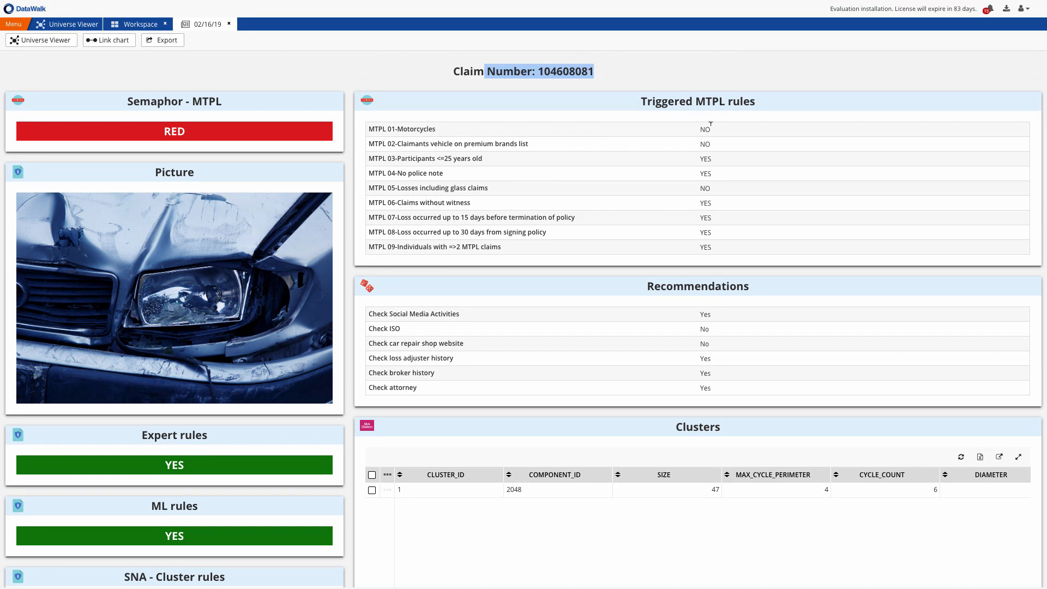
pyautogui.moveTo(486, 160)
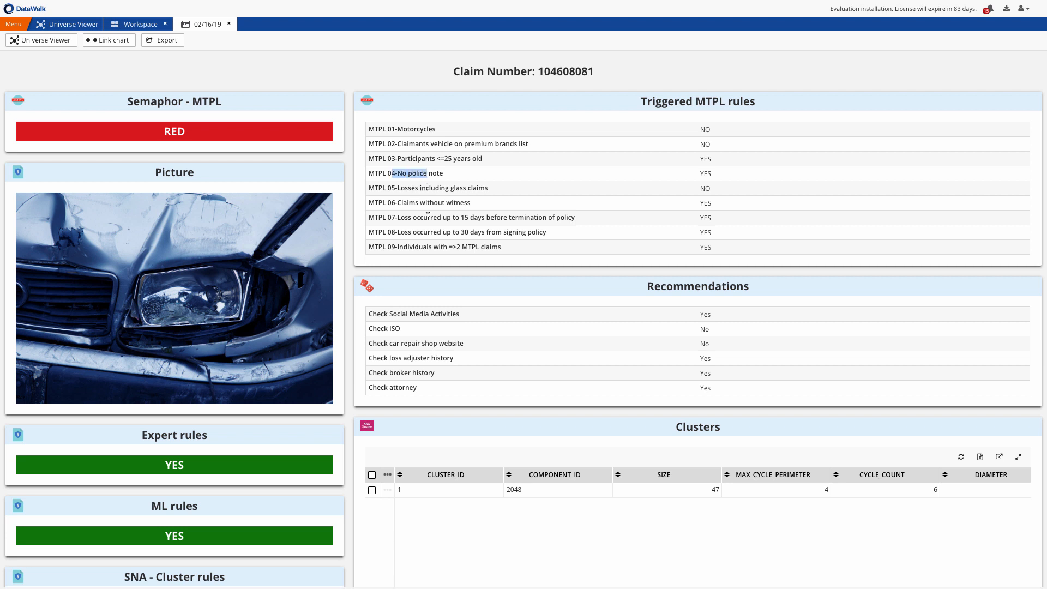
pyautogui.moveTo(428, 352)
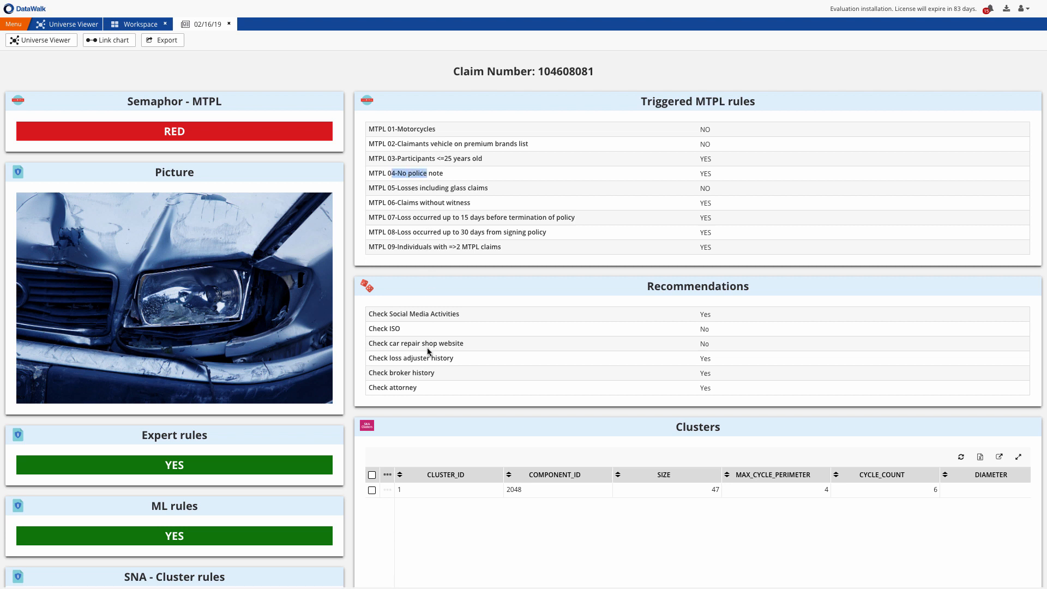
pyautogui.moveTo(504, 315)
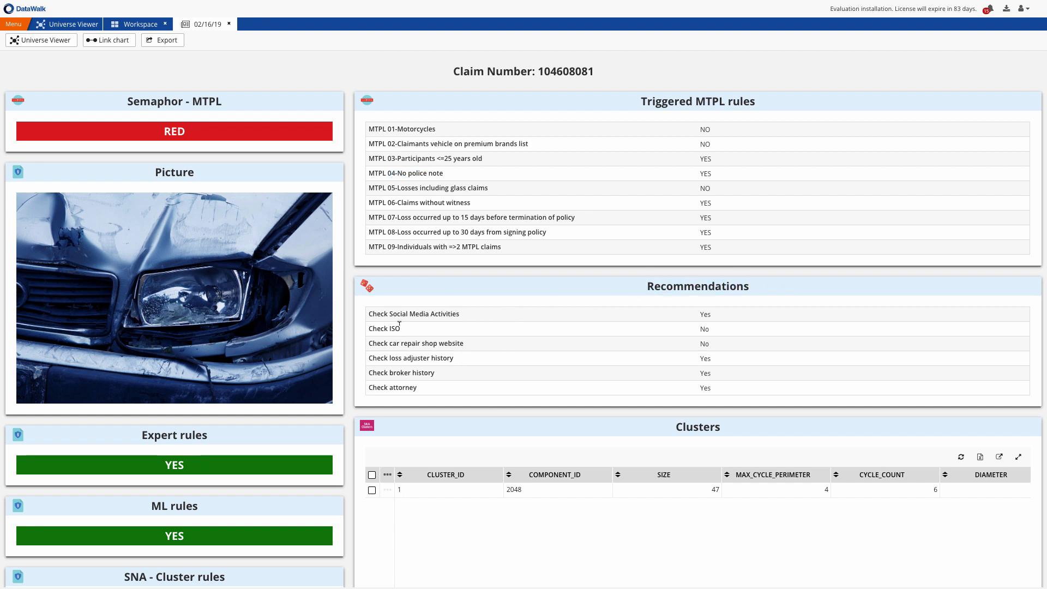
pyautogui.moveTo(432, 158); pyautogui.dragTo(462, 158)
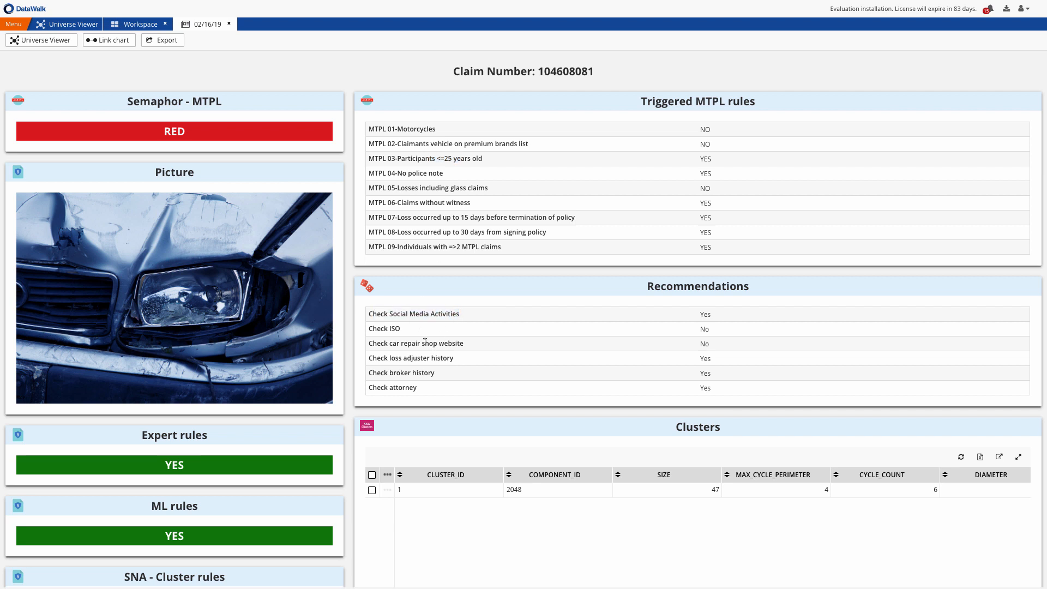
pyautogui.moveTo(446, 375)
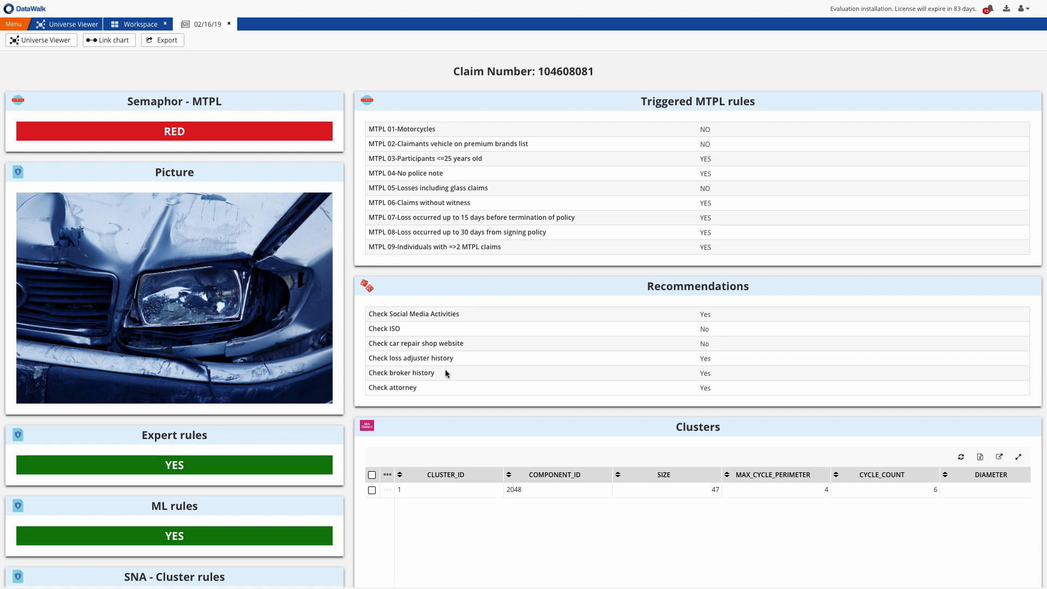
pyautogui.scroll(-3)
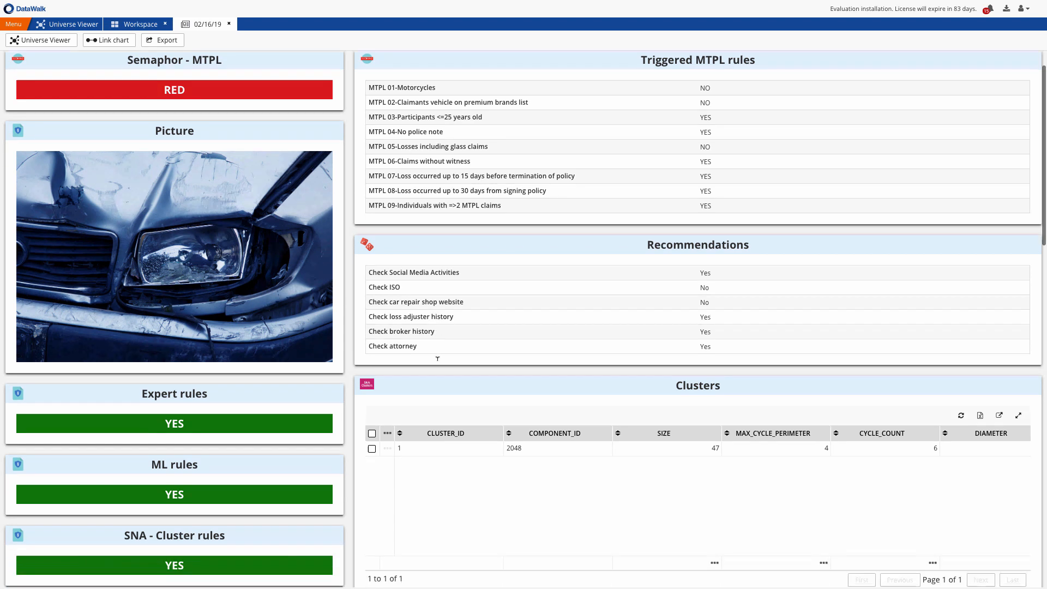
# Open the claim's cluster from the Clusters table as a new link chart.
pyautogui.scroll(-3)
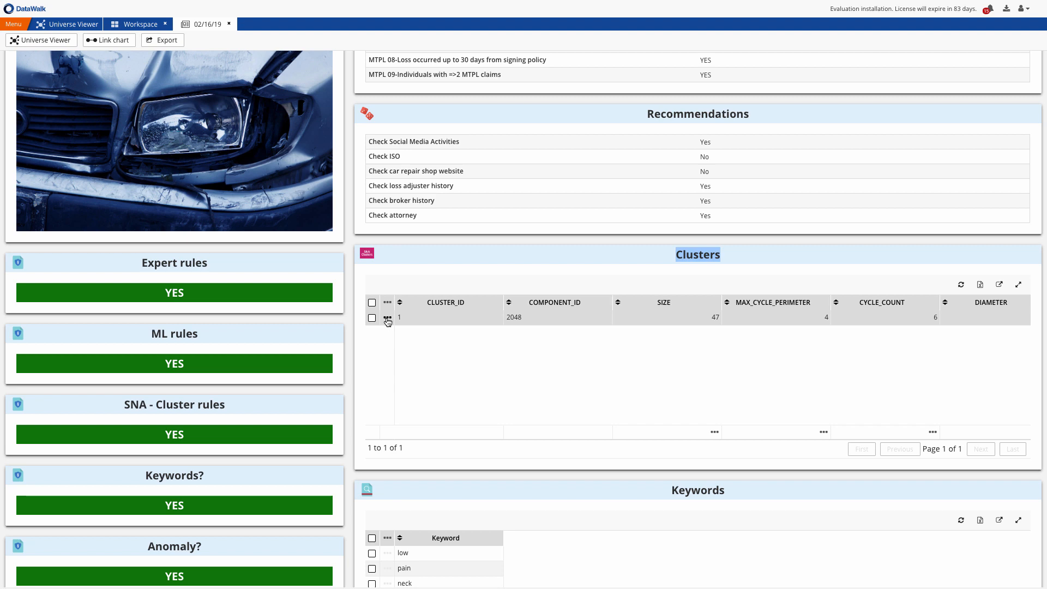
pyautogui.click(388, 318)
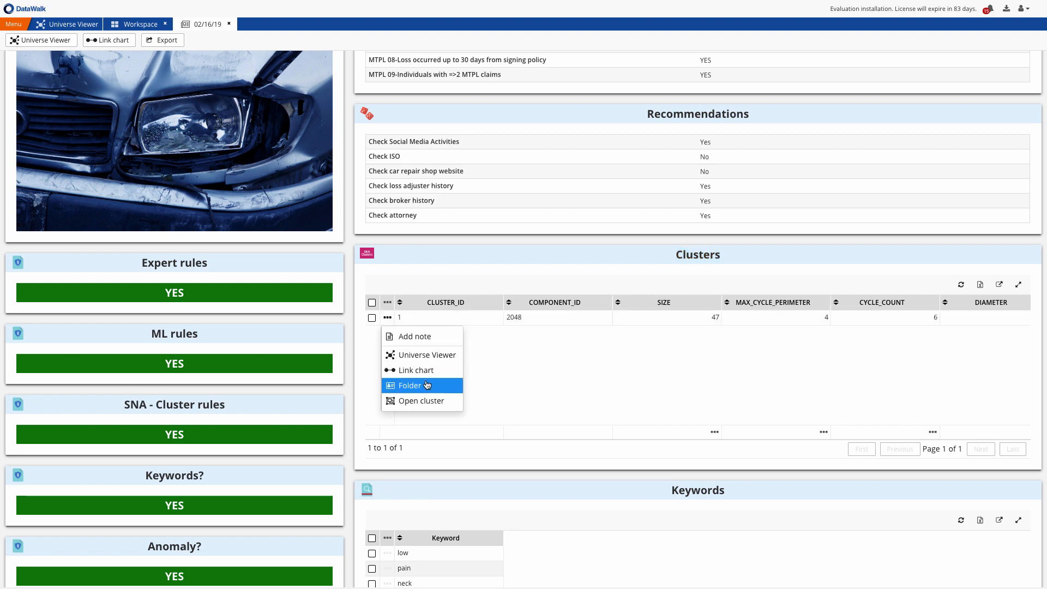
pyautogui.click(418, 370)
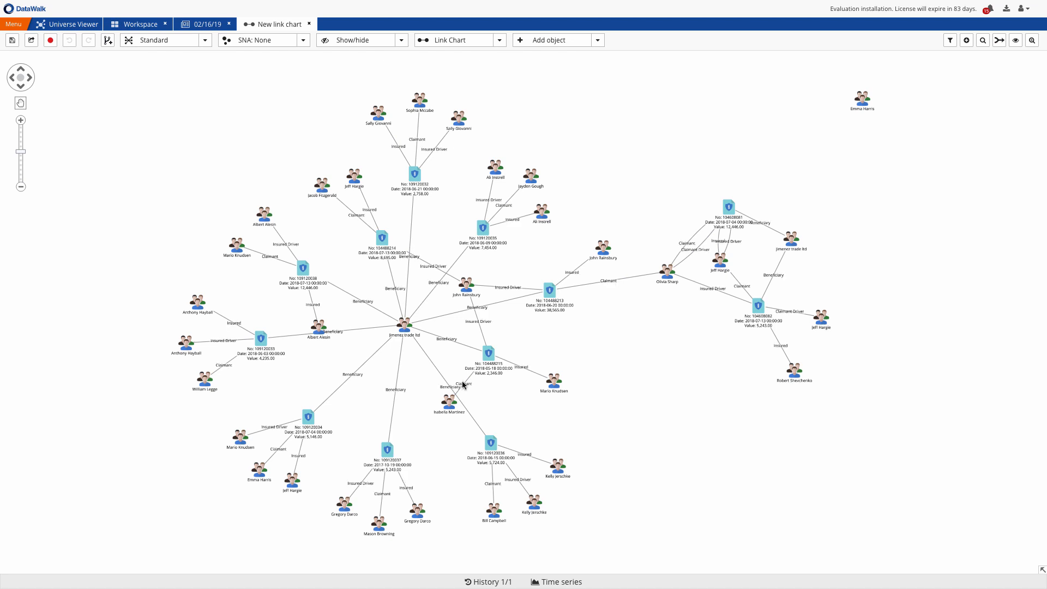
pyautogui.click(501, 40)
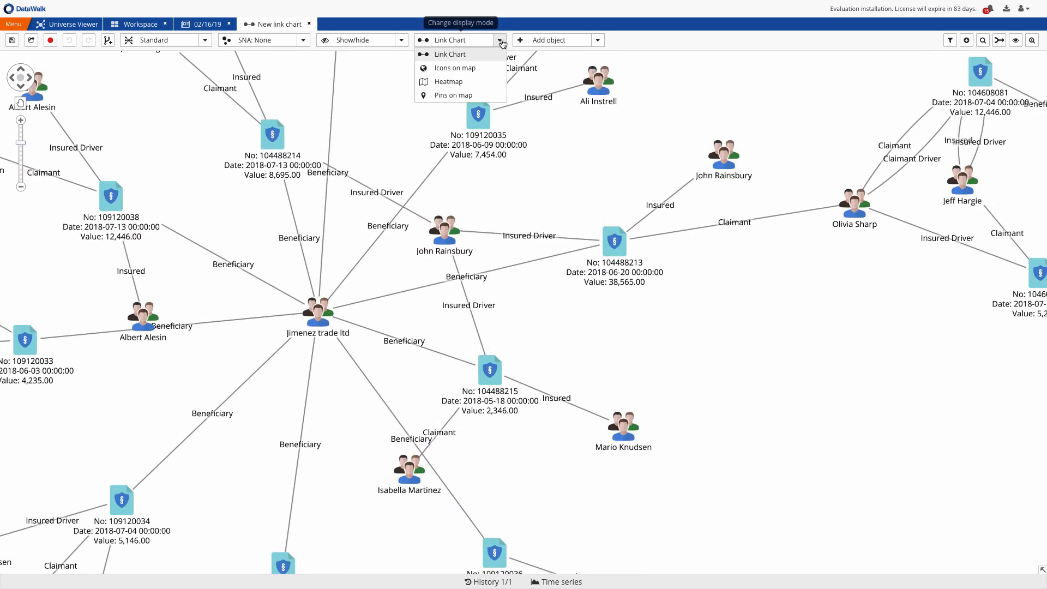
pyautogui.click(453, 95)
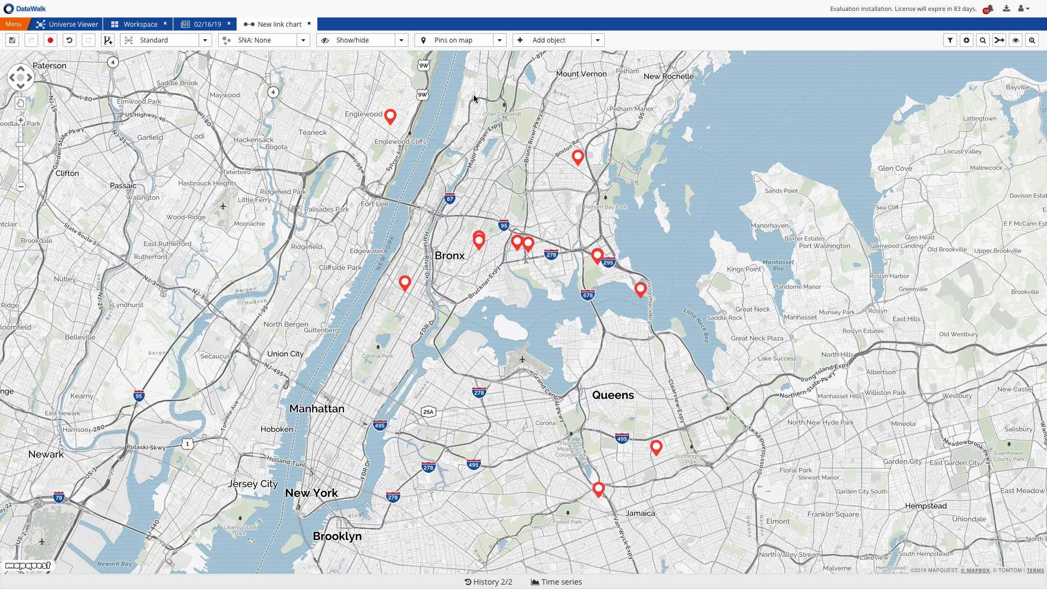
pyautogui.click(461, 40)
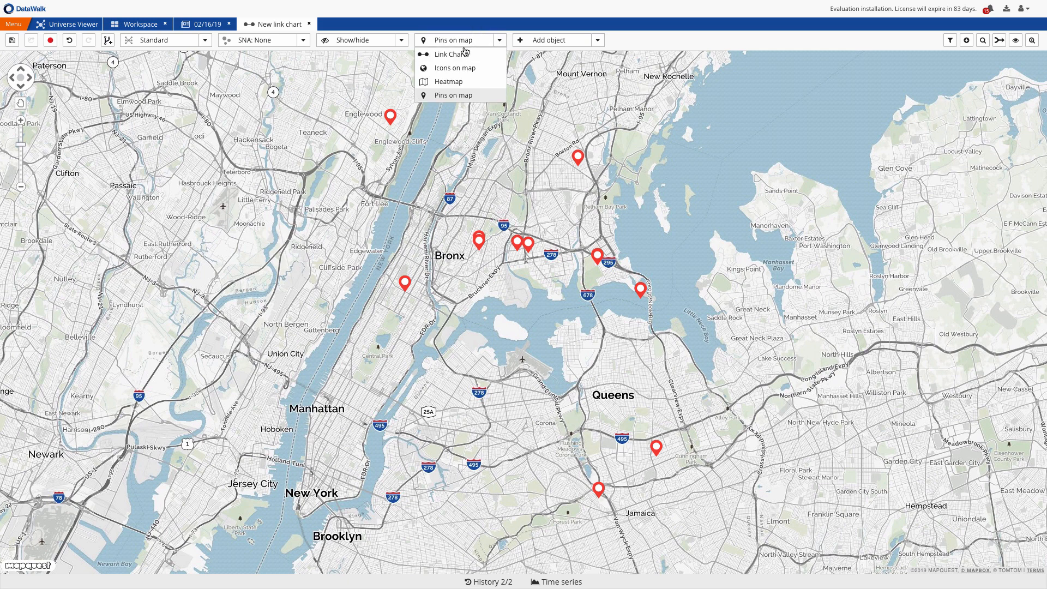
pyautogui.click(449, 54)
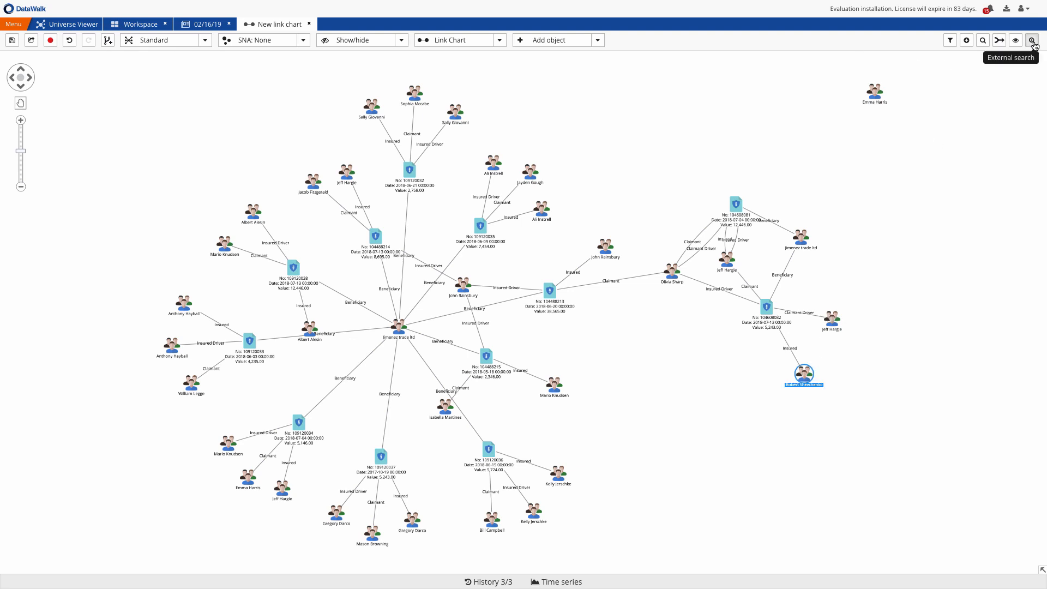
pyautogui.click(1033, 40)
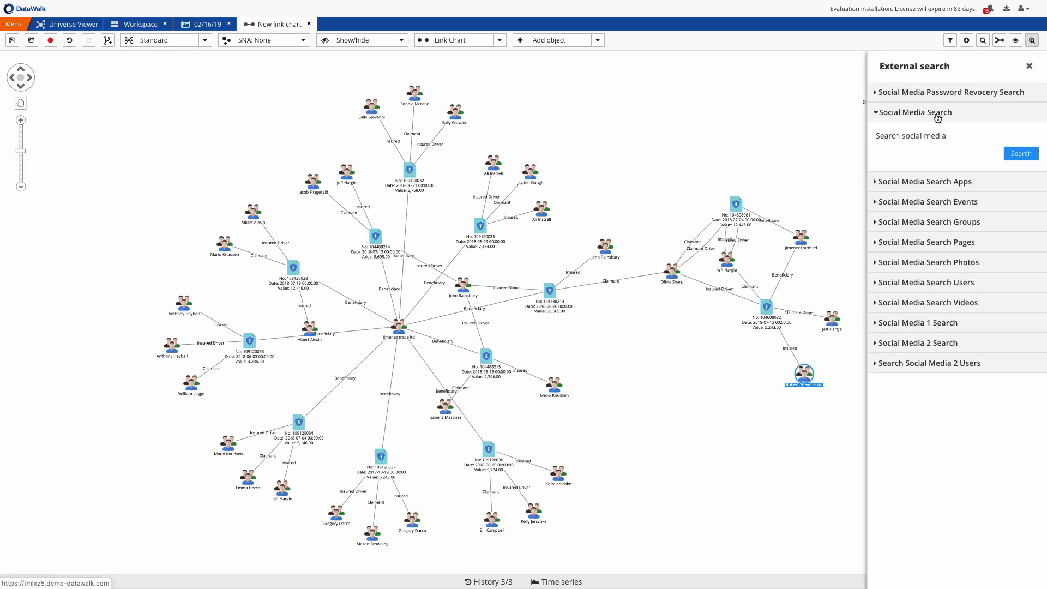
pyautogui.click(1021, 153)
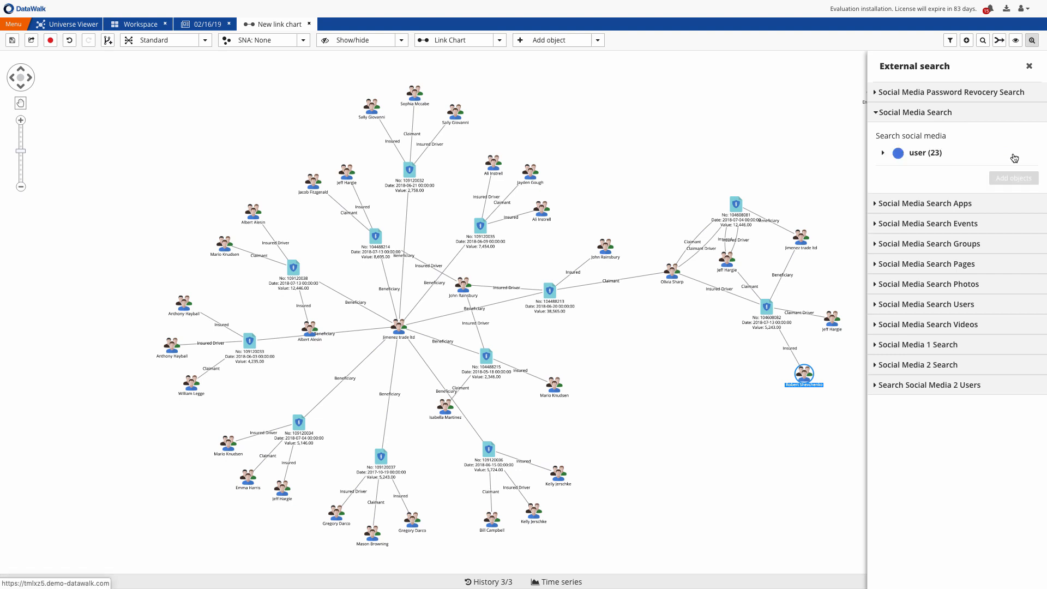
pyautogui.click(883, 152)
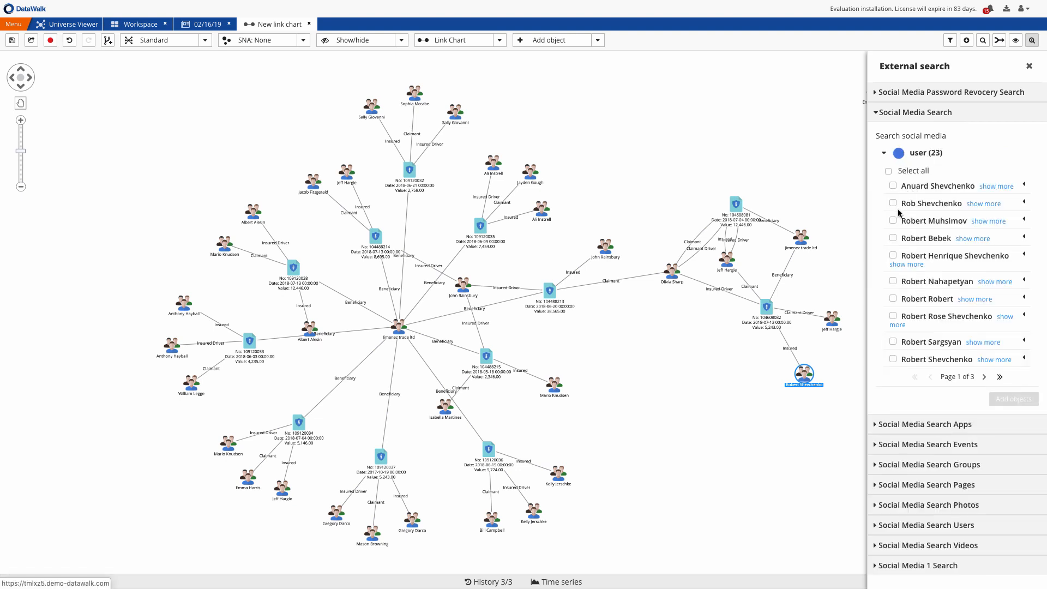
pyautogui.click(893, 203)
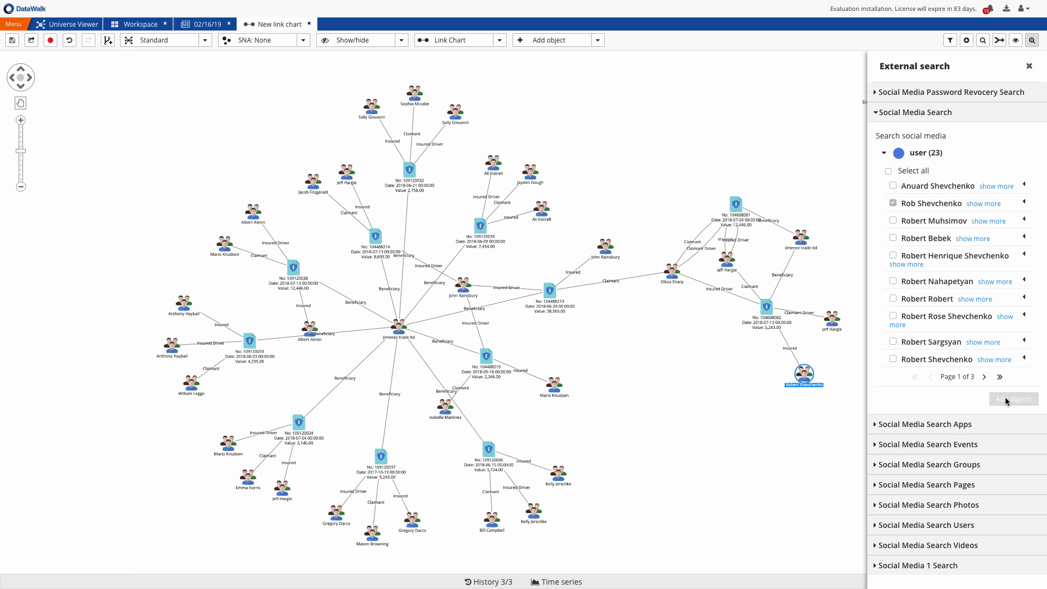
pyautogui.click(1012, 399)
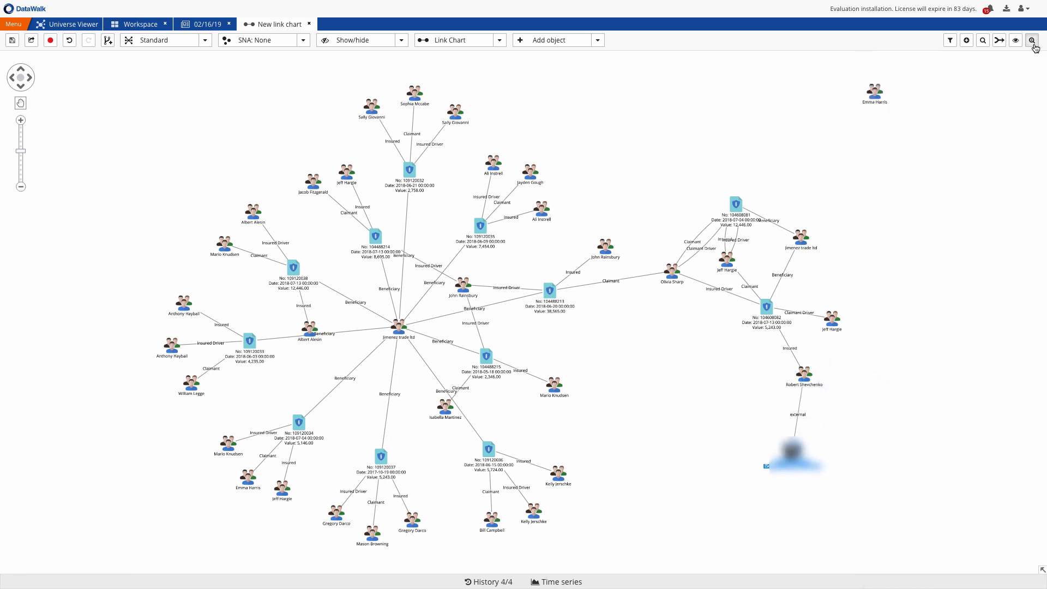
pyautogui.click(1033, 40)
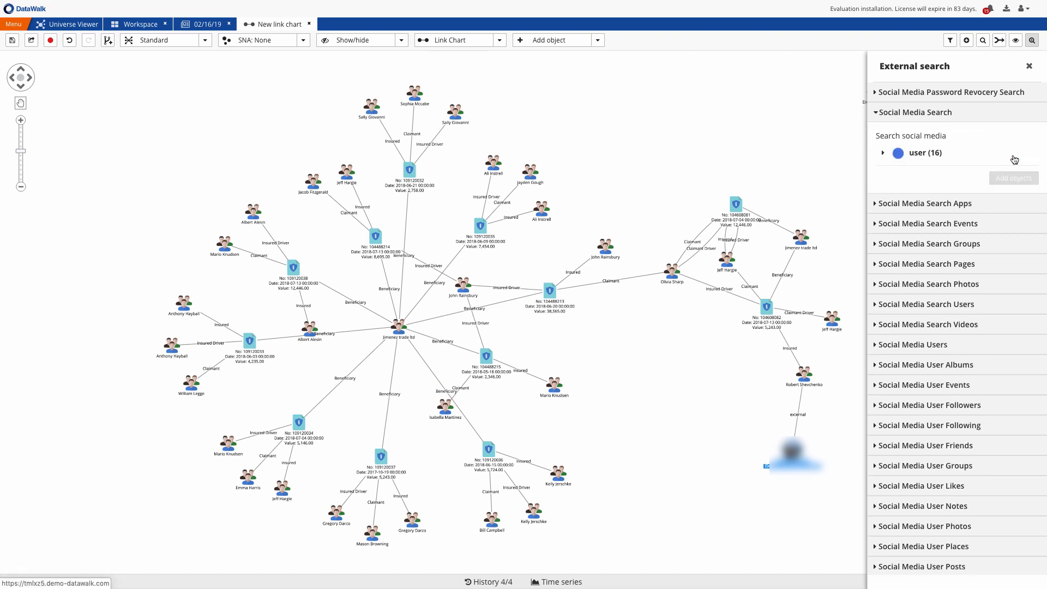
pyautogui.click(884, 152)
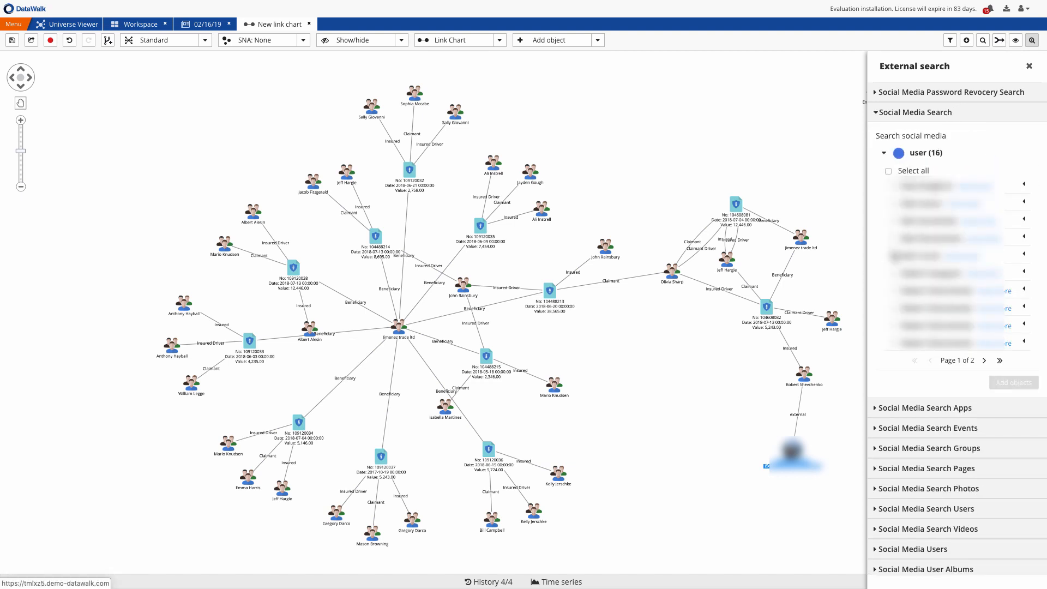
pyautogui.click(892, 256)
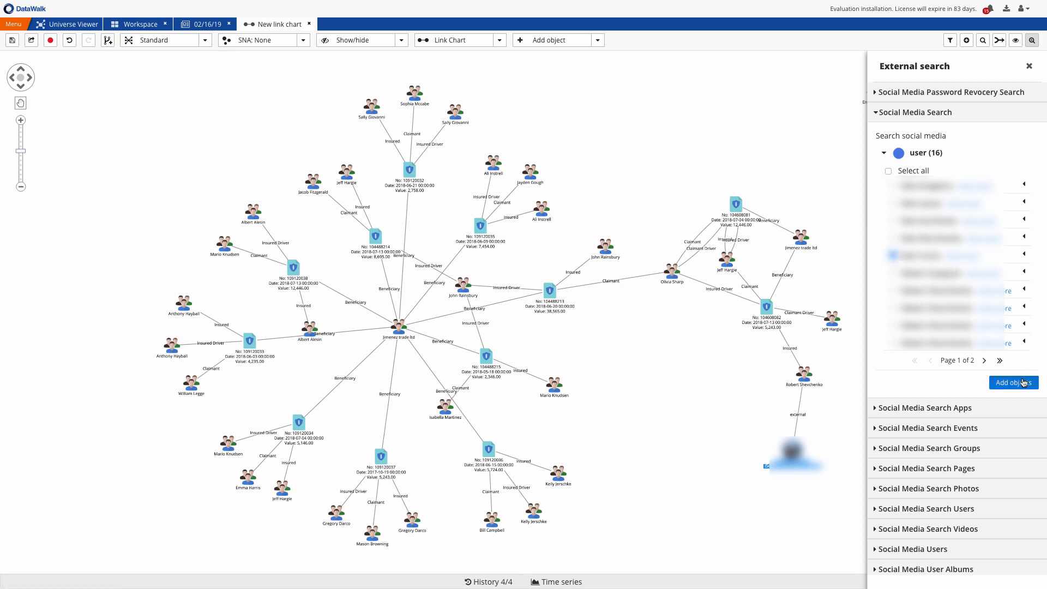
pyautogui.click(1013, 383)
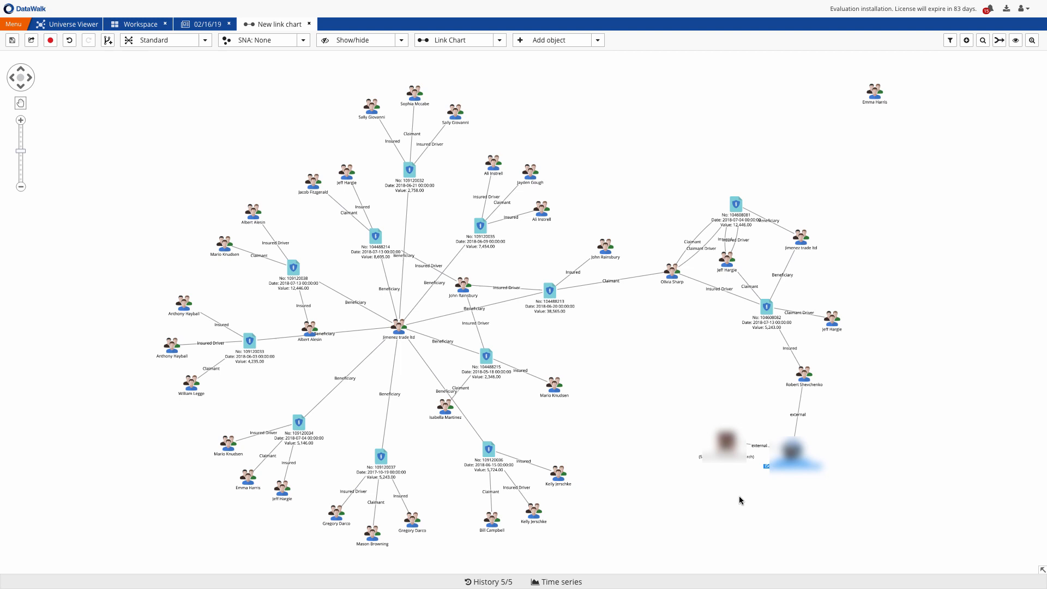
pyautogui.moveTo(660, 300)
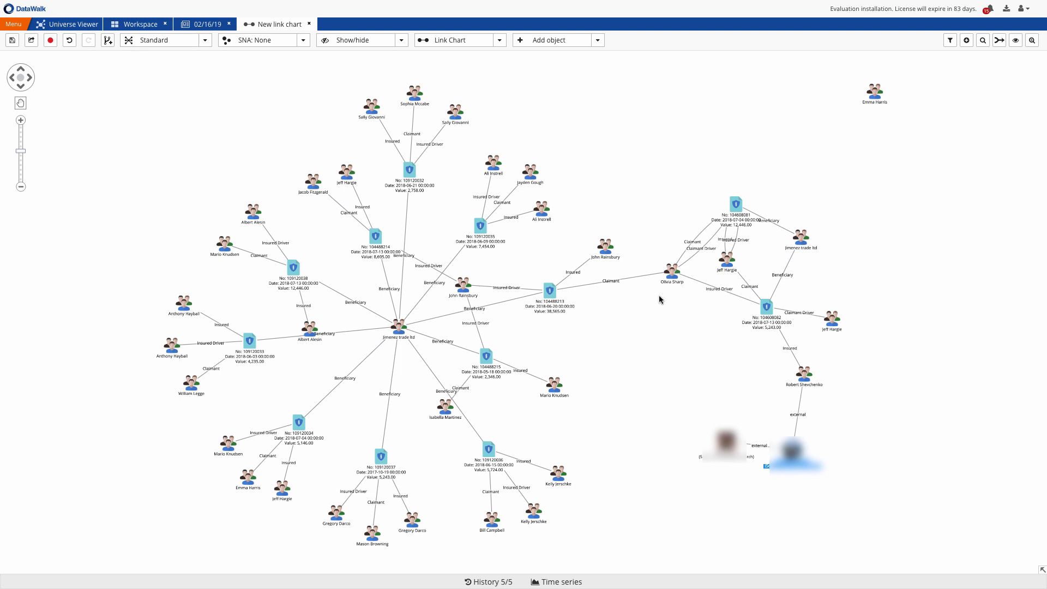
pyautogui.moveTo(718, 514)
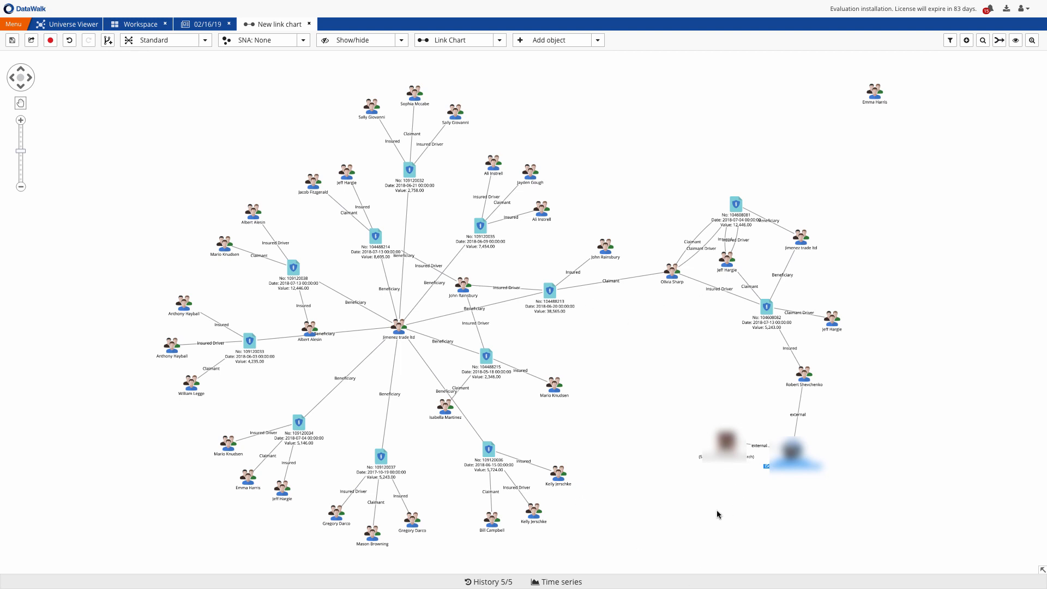
pyautogui.click(806, 373)
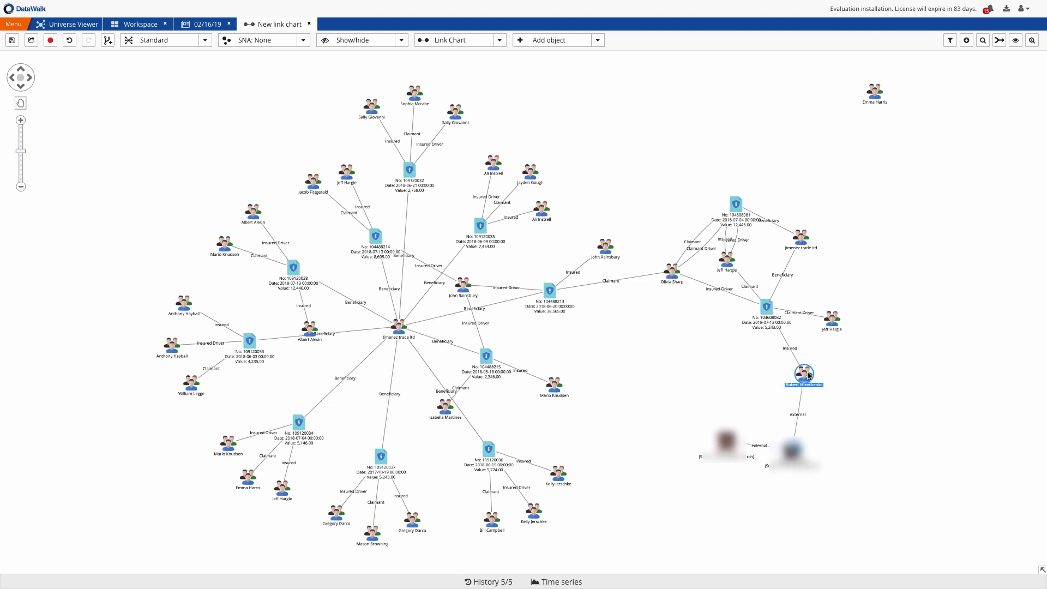
pyautogui.rightClick(672, 270)
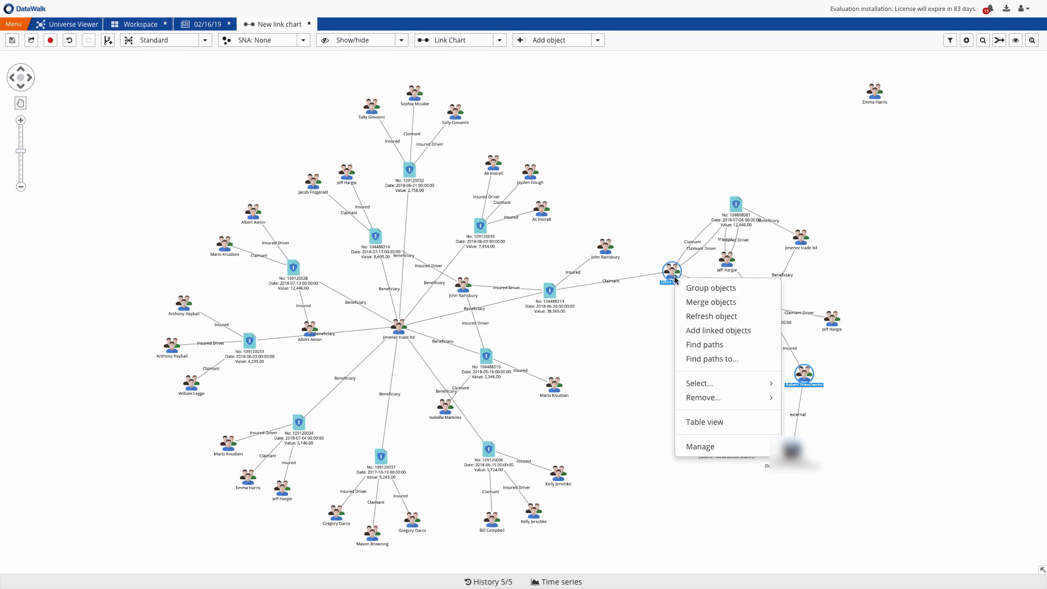
pyautogui.click(705, 345)
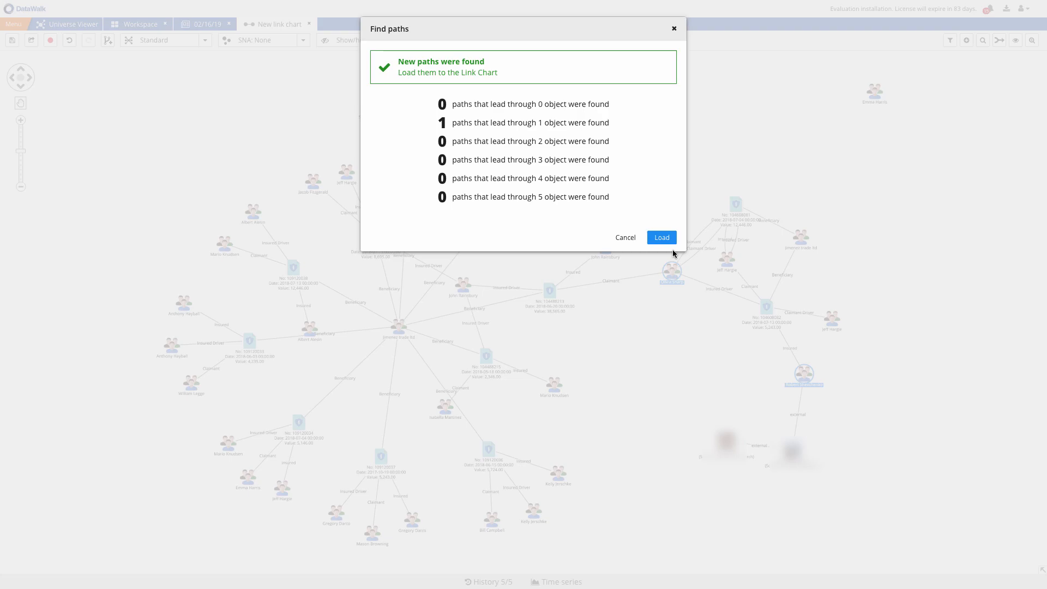
pyautogui.click(660, 237)
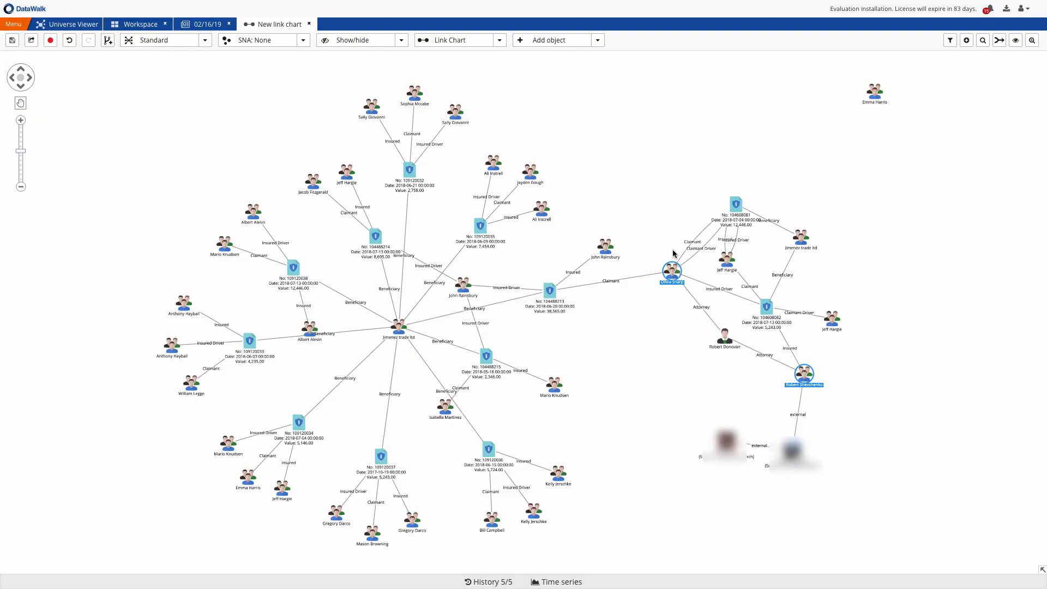